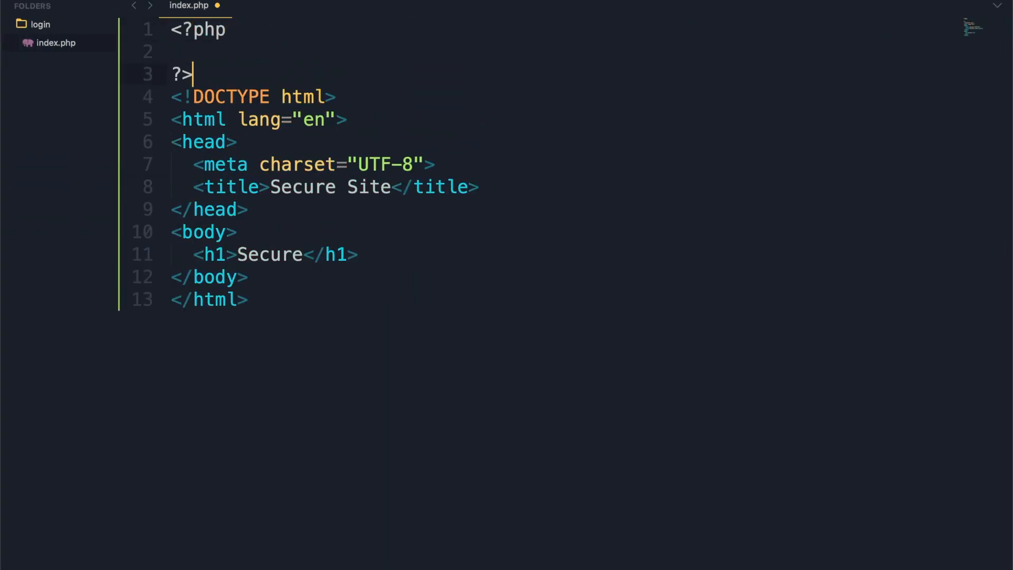
# Start a session in index.php and check whether $_SESSION['verified'] is unset
pyautogui.write('session_start();')
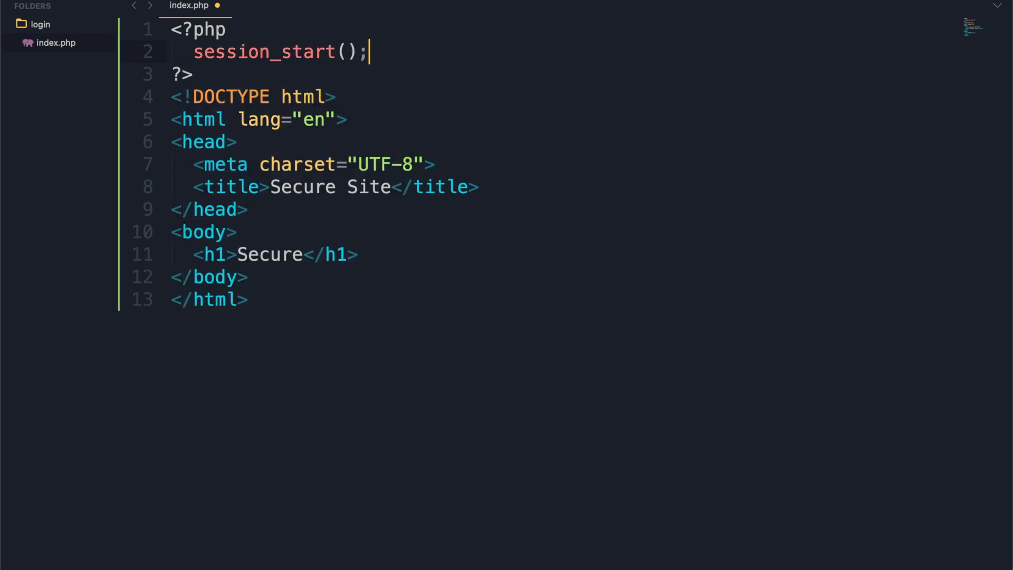
pyautogui.write('if(')
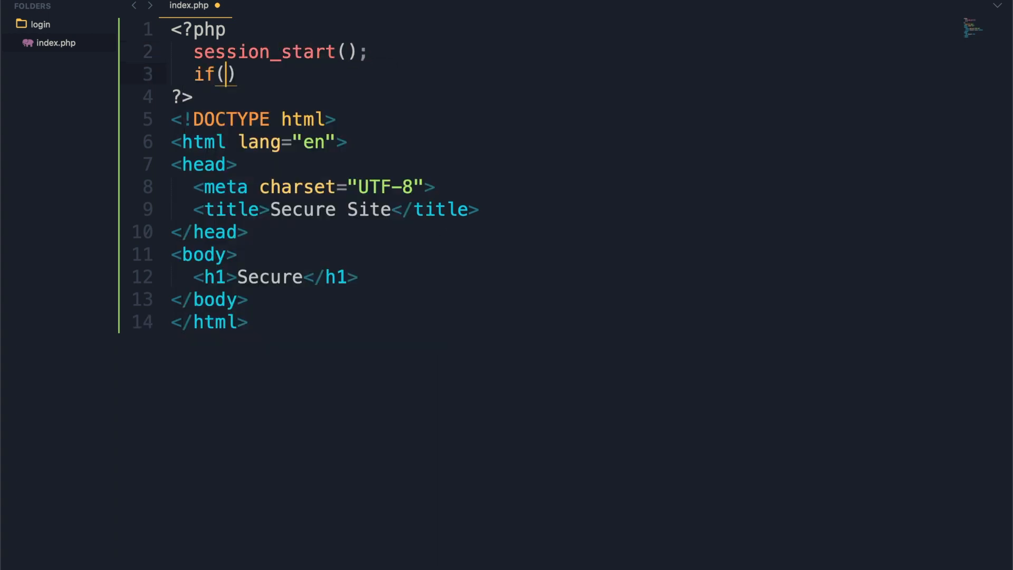
pyautogui.write('!i')
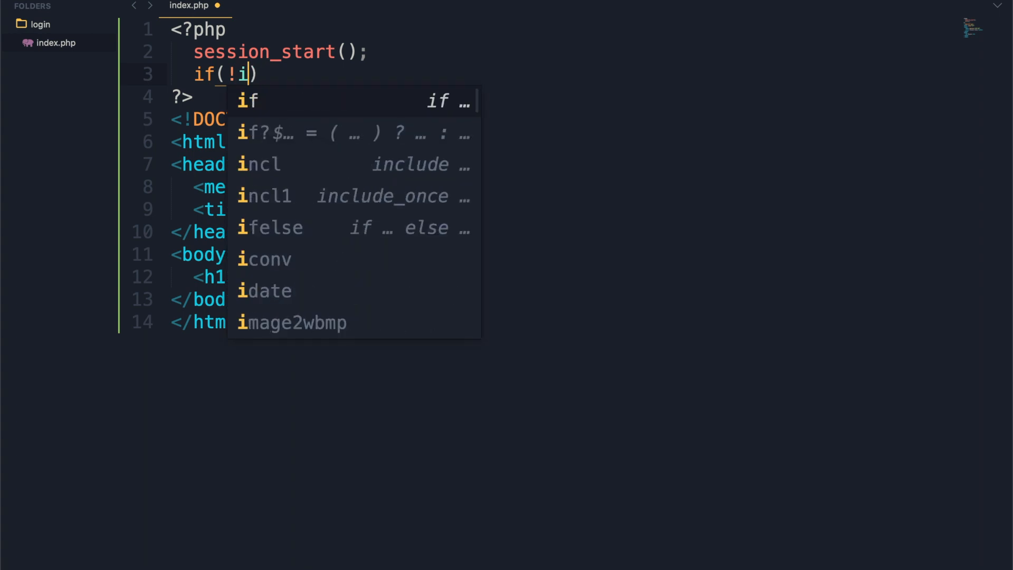
pyautogui.write('sset($_')
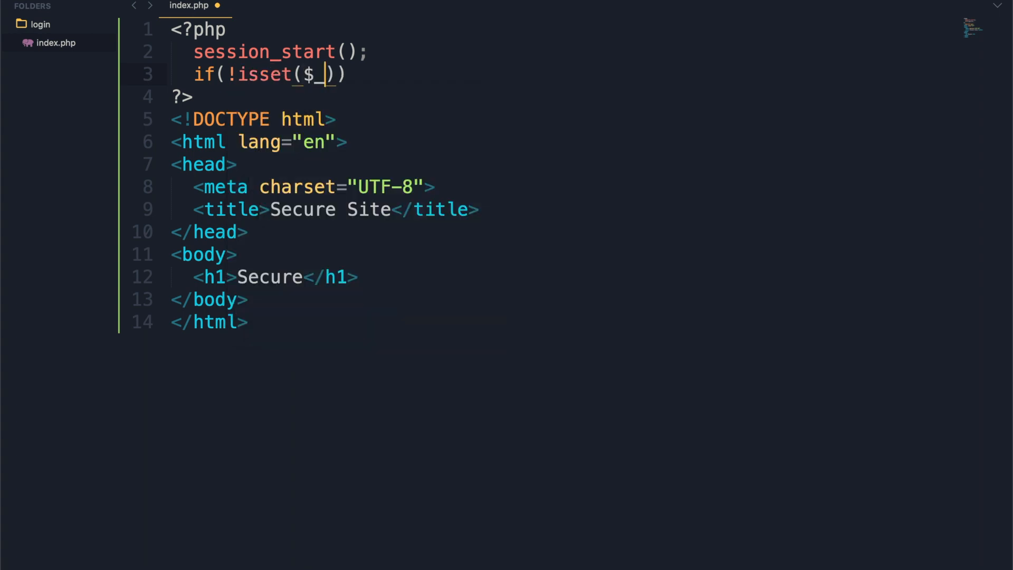
pyautogui.write("SESSION['va")
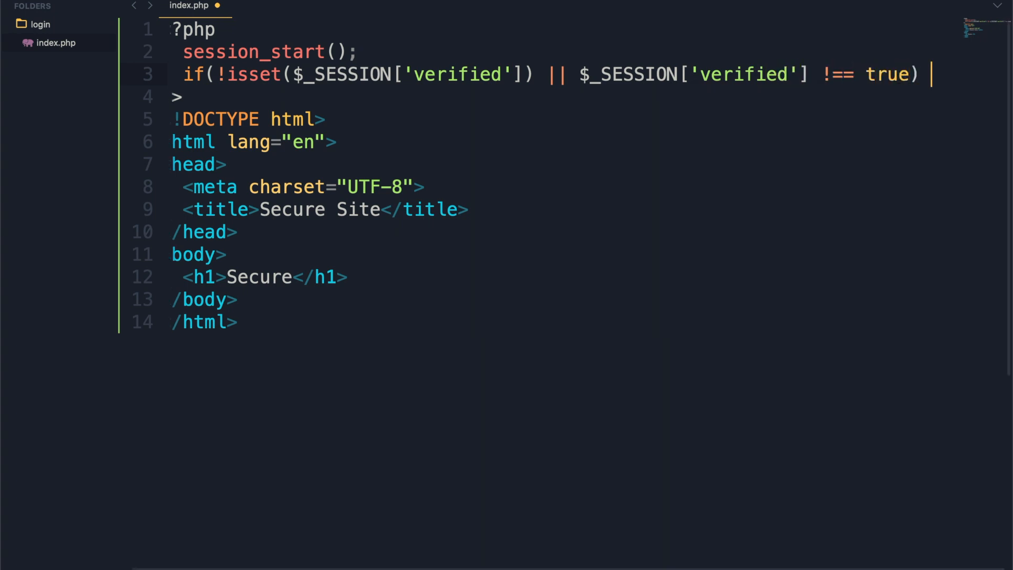
# Redirect unverified visitors with header("Location: login.php") and stop the page
pyautogui.write('header("Location:')
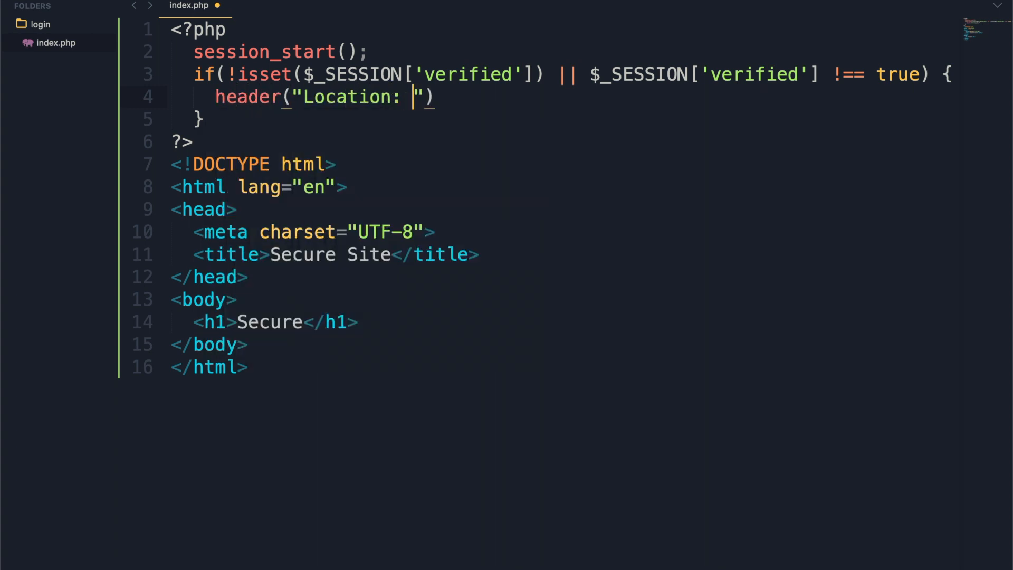
pyautogui.write('logi')
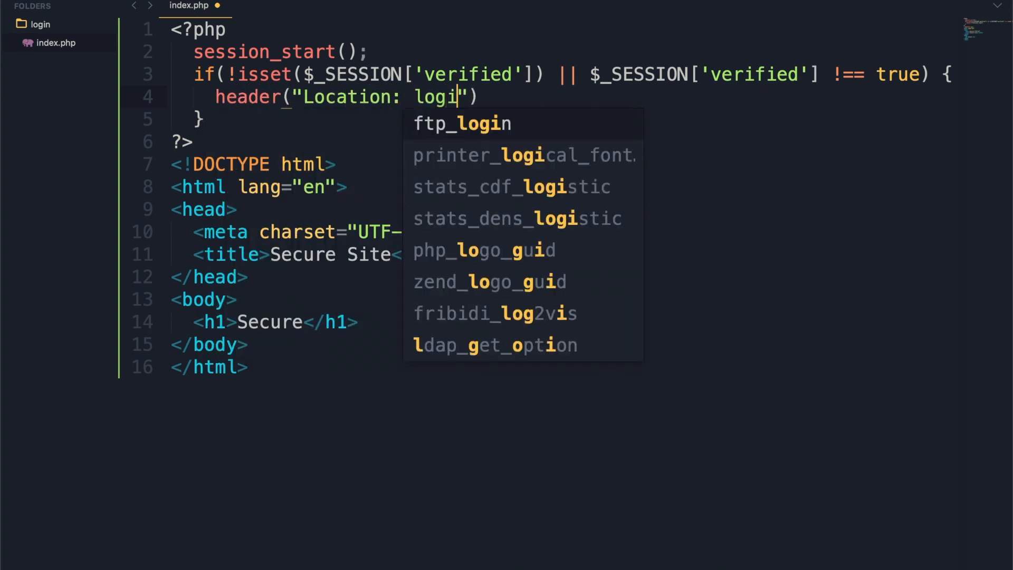
pyautogui.write('n.php')
pyautogui.write('die()_')
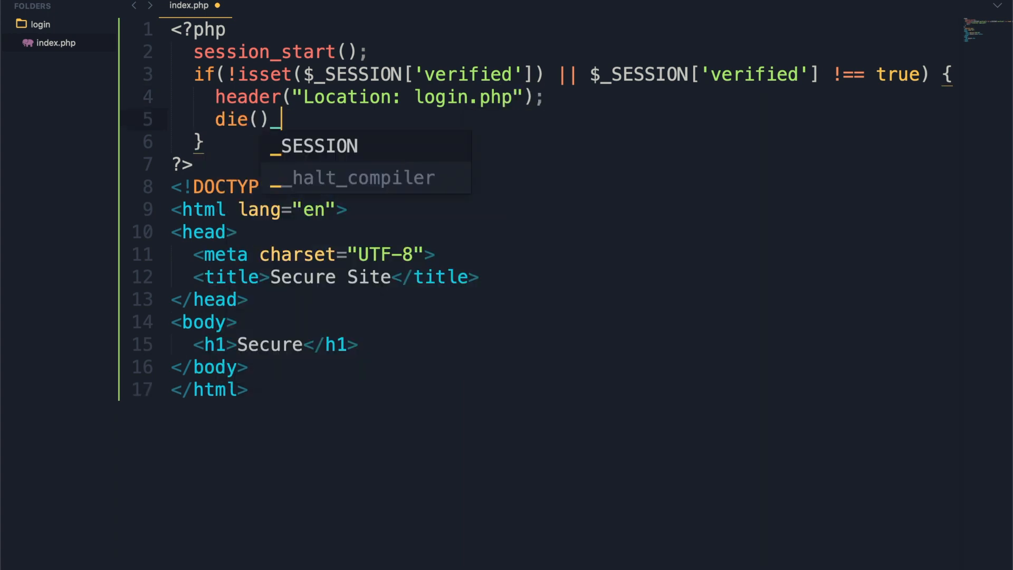
pyautogui.write(';')
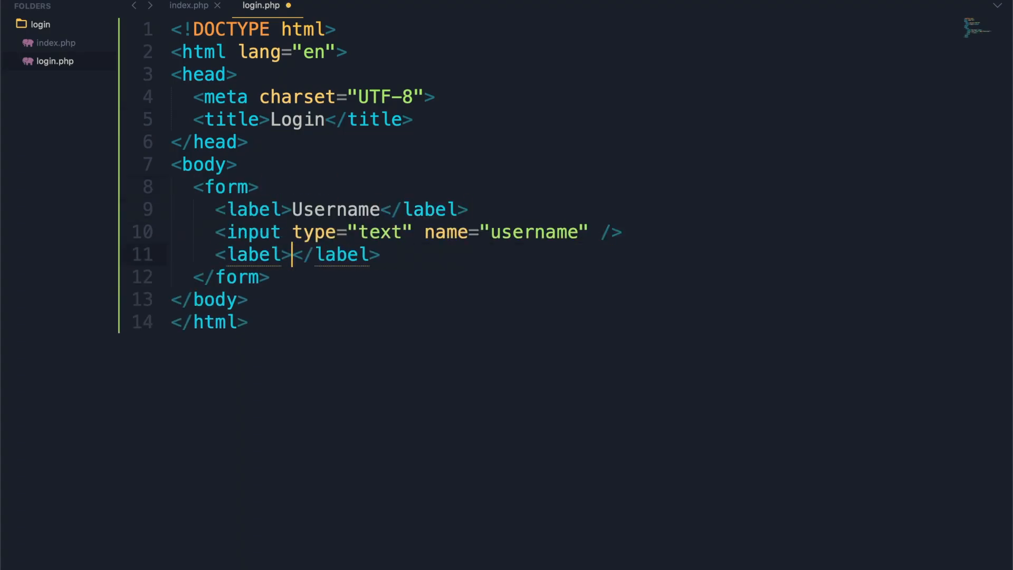
# Add the password field and a script tag to login.php, then create a new script.js file
pyautogui.write('pa')
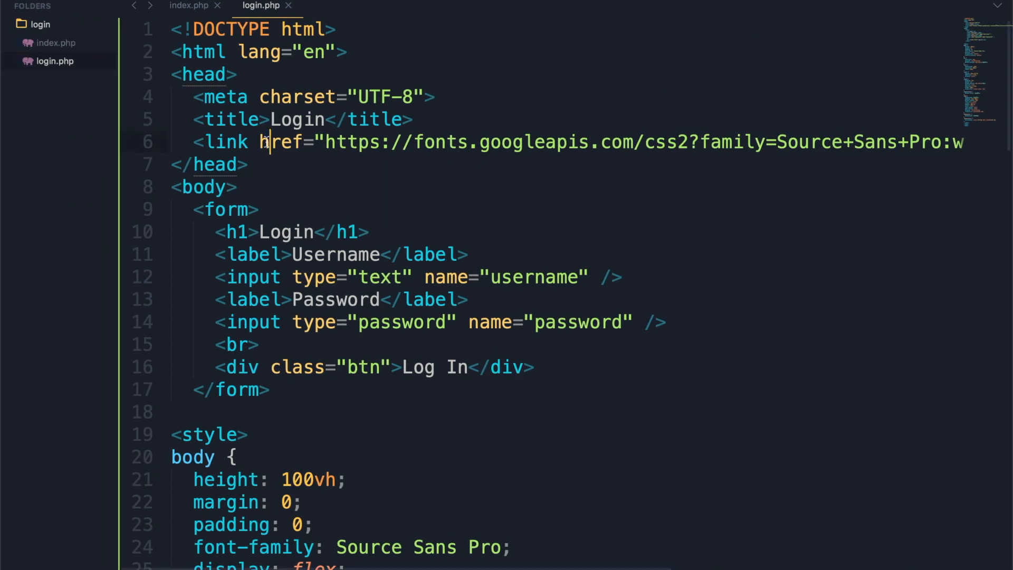
pyautogui.write('<script src=""></script>')
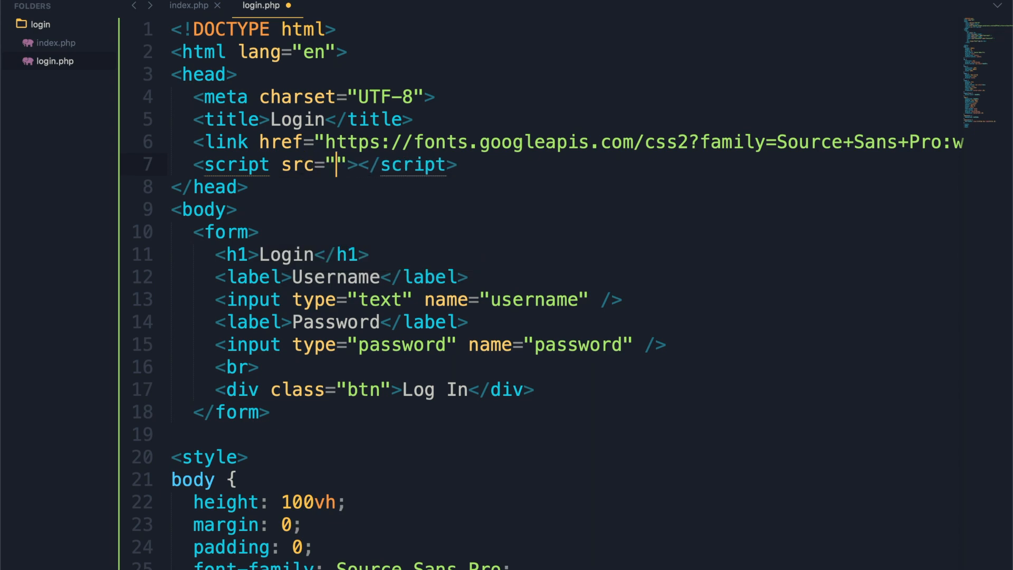
pyautogui.press('ctrl+n')
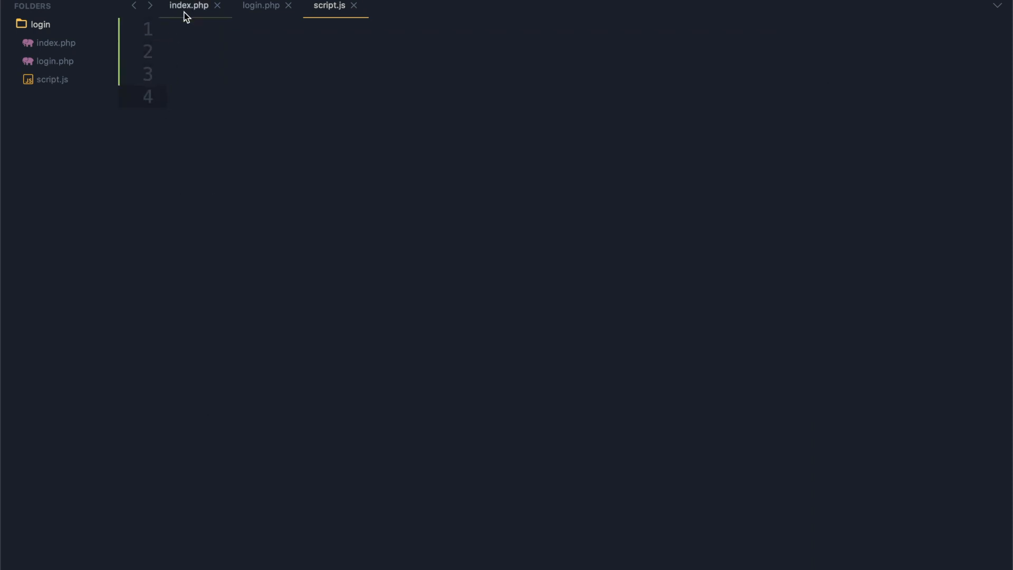
# Add an empty onclick attribute to the Log In button in login.php and return to script.js
pyautogui.click(261, 5)
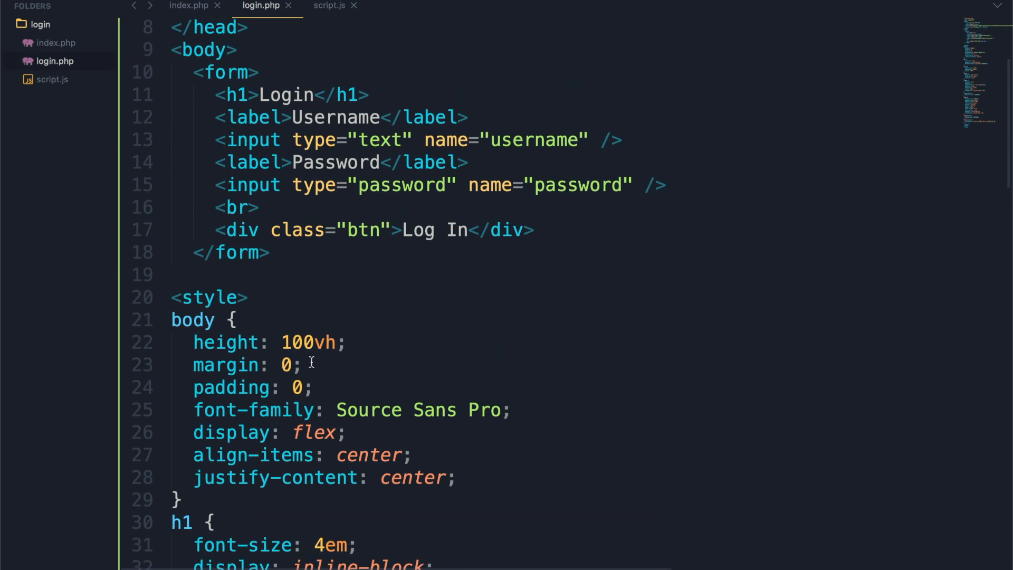
pyautogui.write('onclick="')
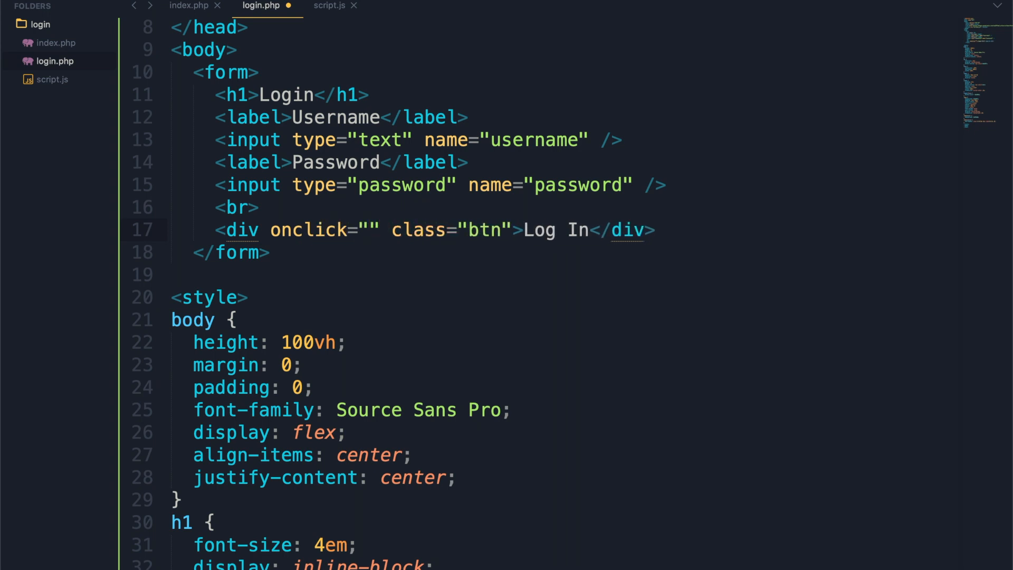
pyautogui.click(329, 6)
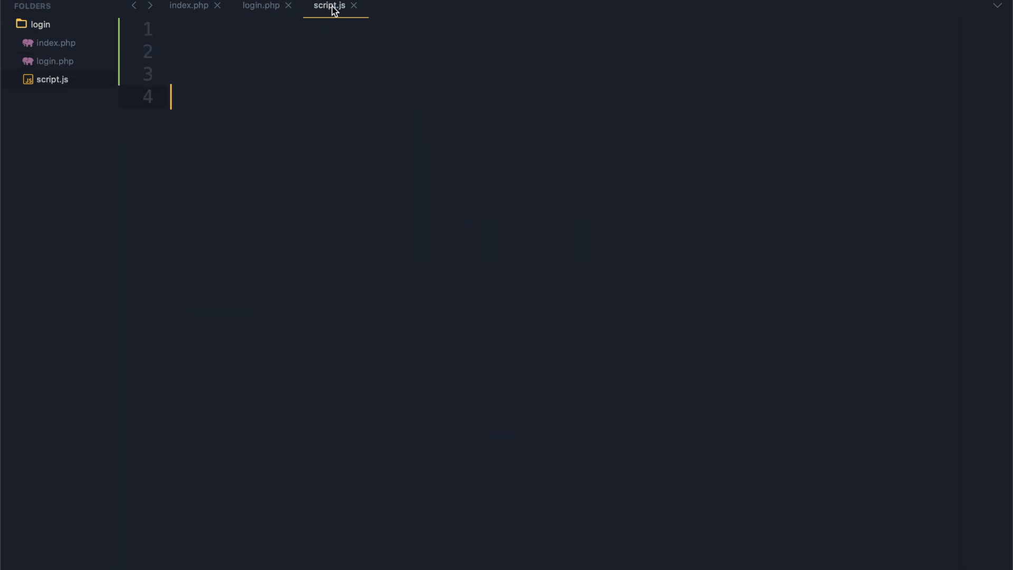
# Define a login() function in script.js that creates a new XMLHttpRequest
pyautogui.write('function login')
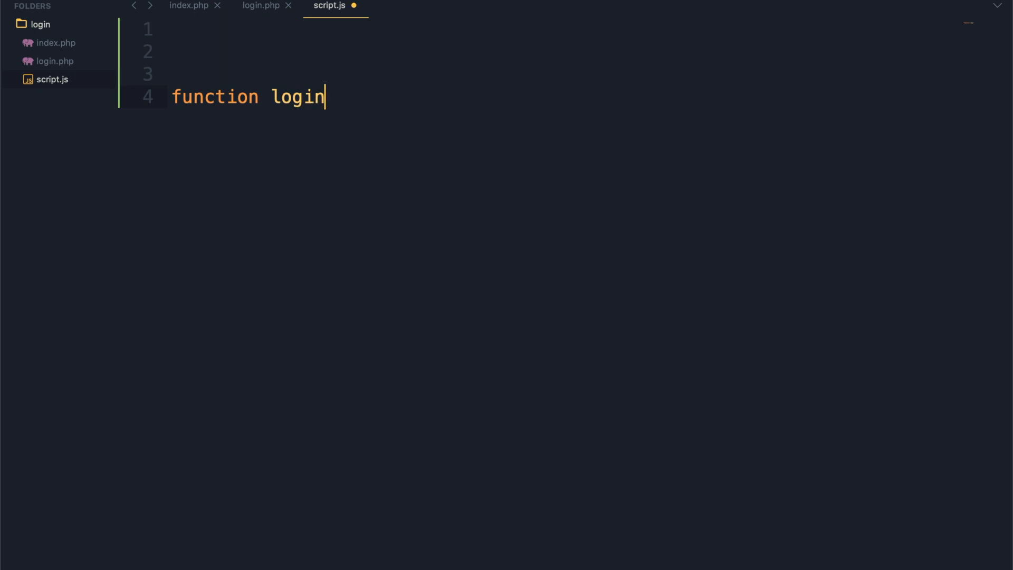
pyautogui.write('() {')
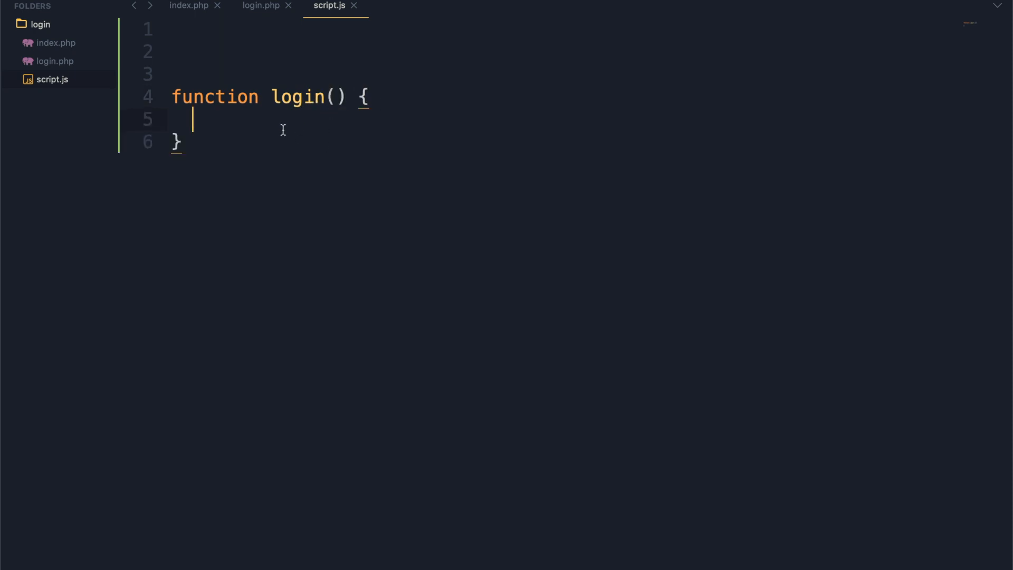
pyautogui.write('vh')
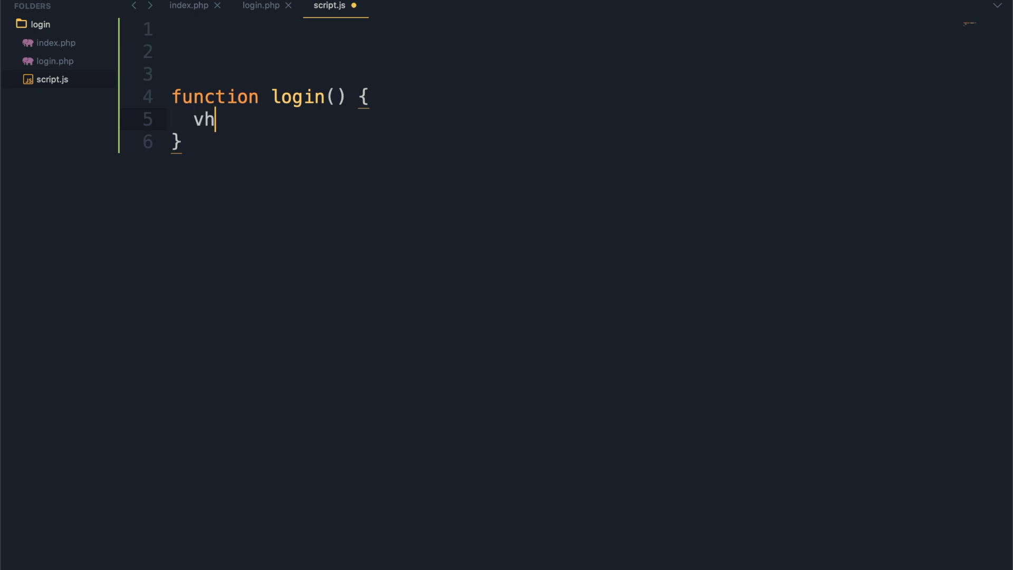
pyautogui.write('ar xhr = new')
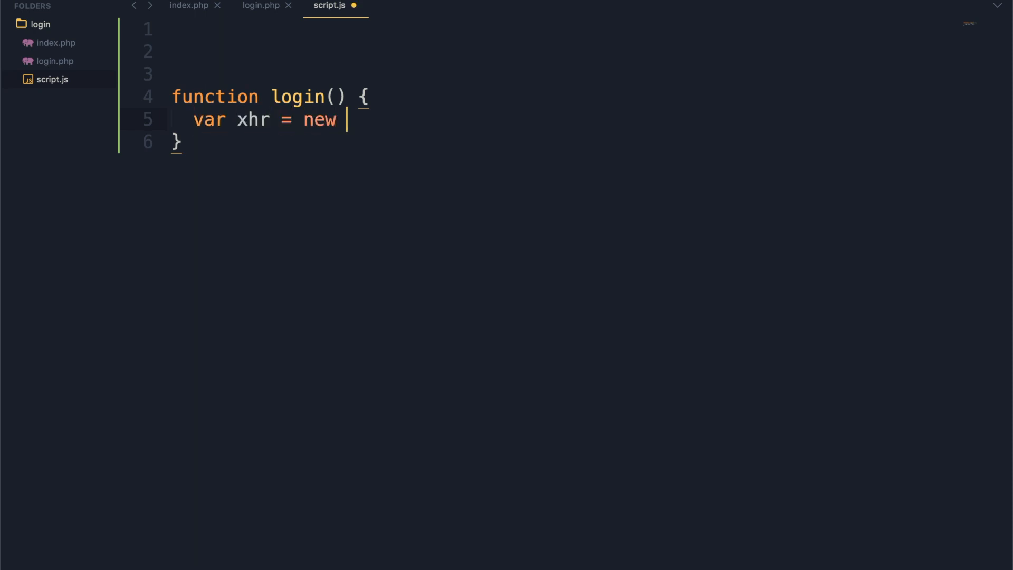
pyautogui.write('XMLHttp')
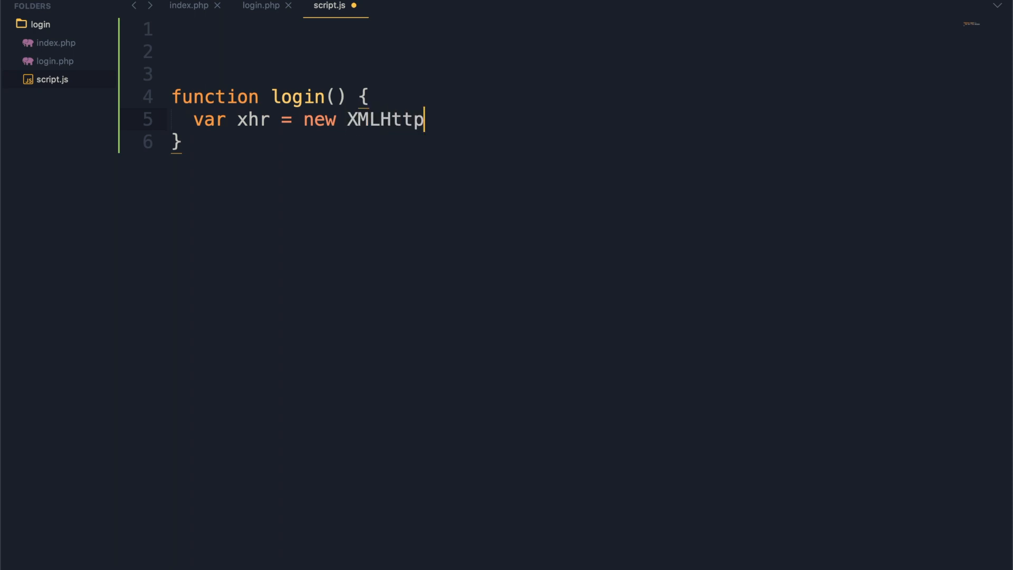
pyautogui.write('Request(0)')
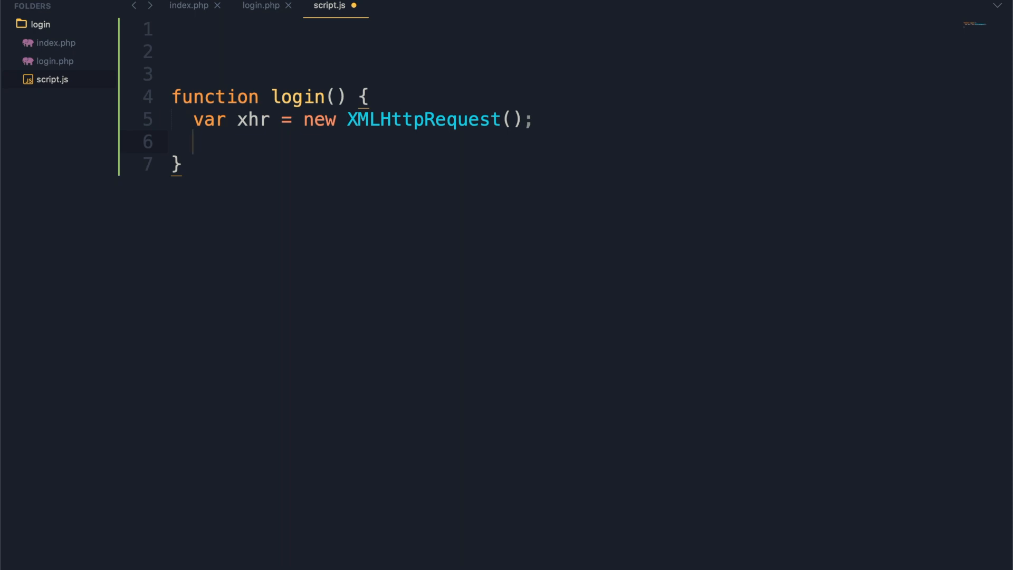
# Open a POST request to php/login.php and send the form data
pyautogui.write('xhr.open')
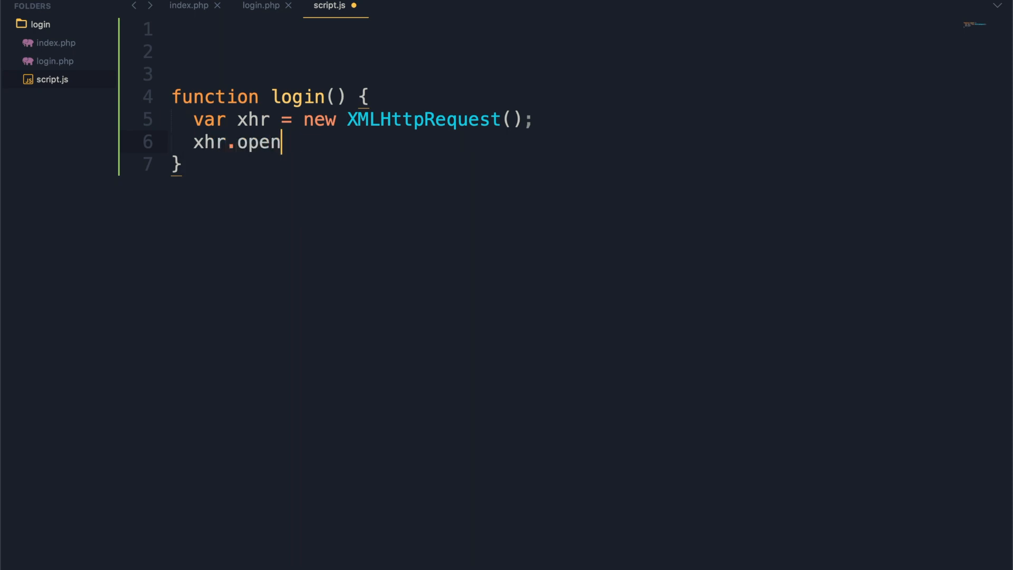
pyautogui.write('("POS"')
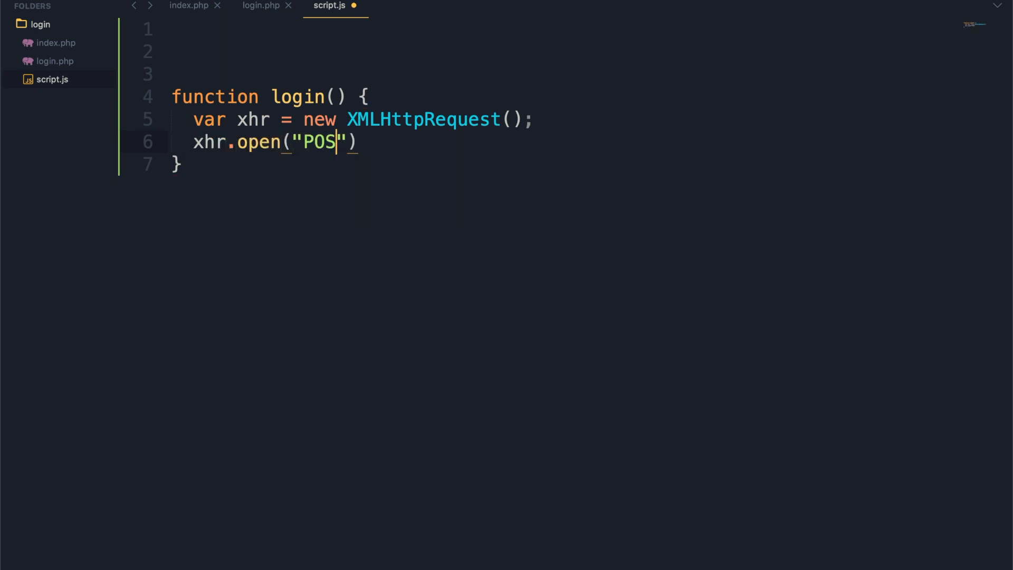
pyautogui.write('T", ""')
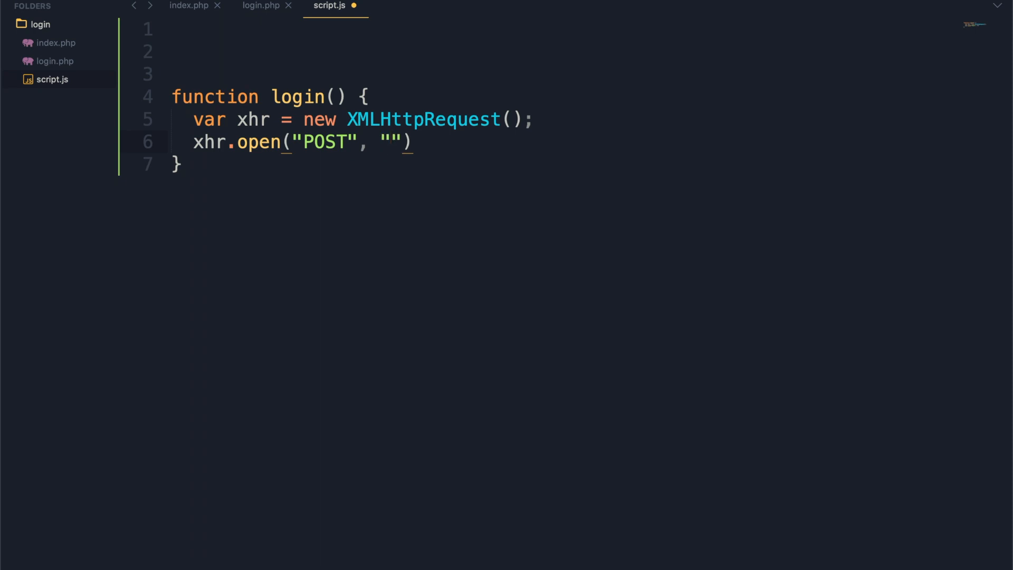
pyautogui.write('php')
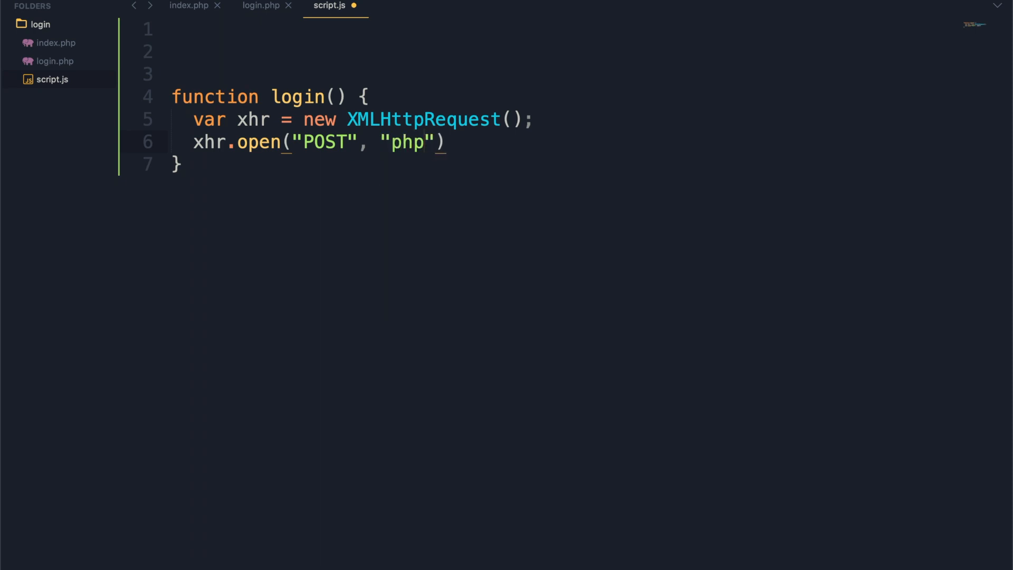
pyautogui.write('/login.php')
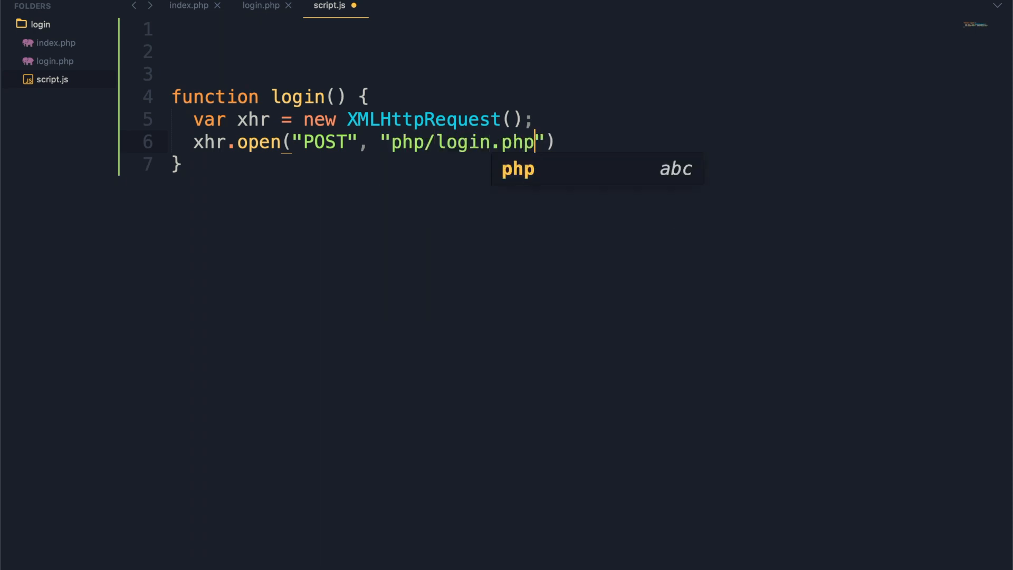
pyautogui.write(', true')
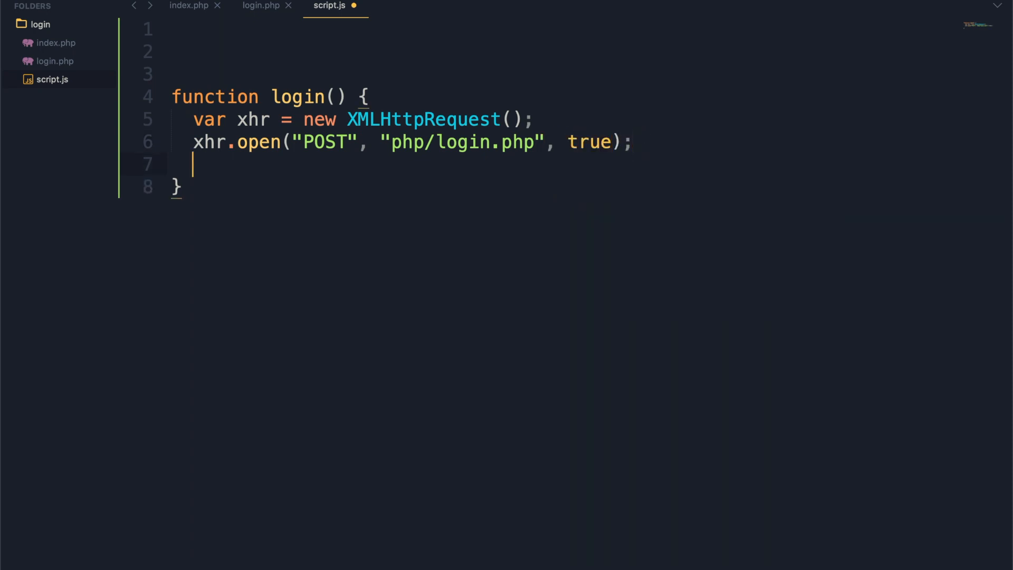
pyautogui.write('xhr.send();')
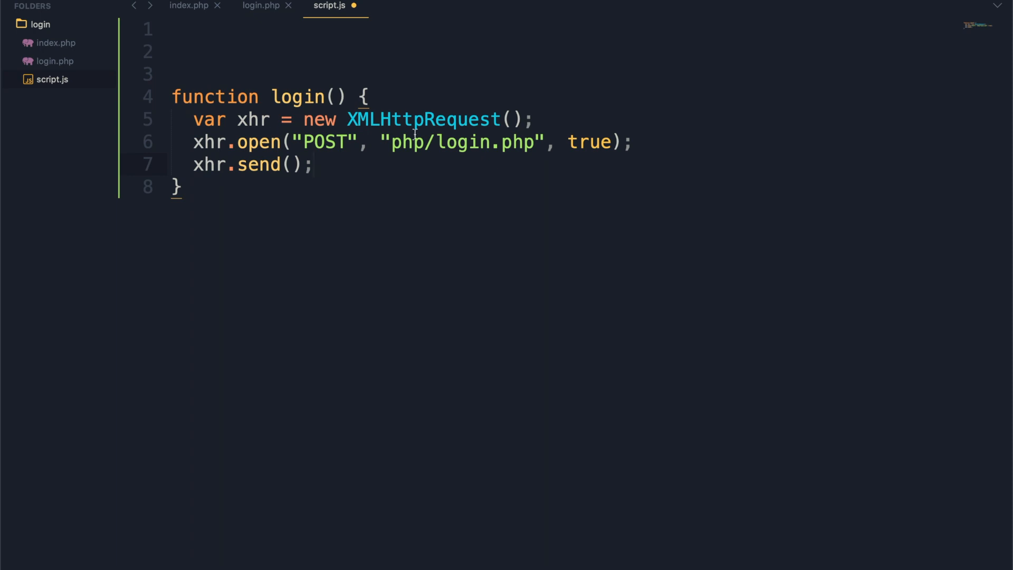
pyautogui.write('data')
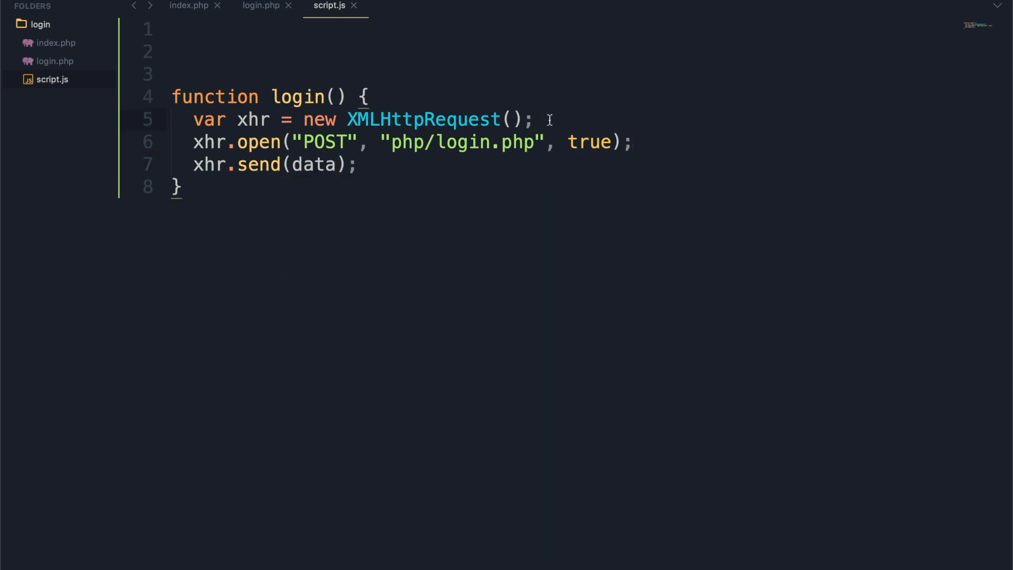
# Build the data as new FormData from document.querySelector("form")
pyautogui.write('var data = new')
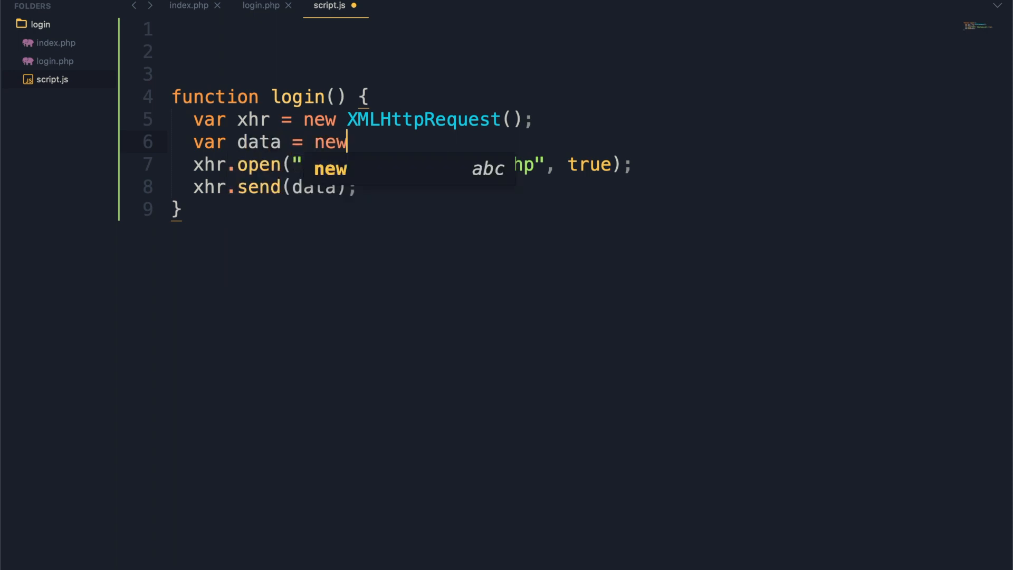
pyautogui.write('FormData()')
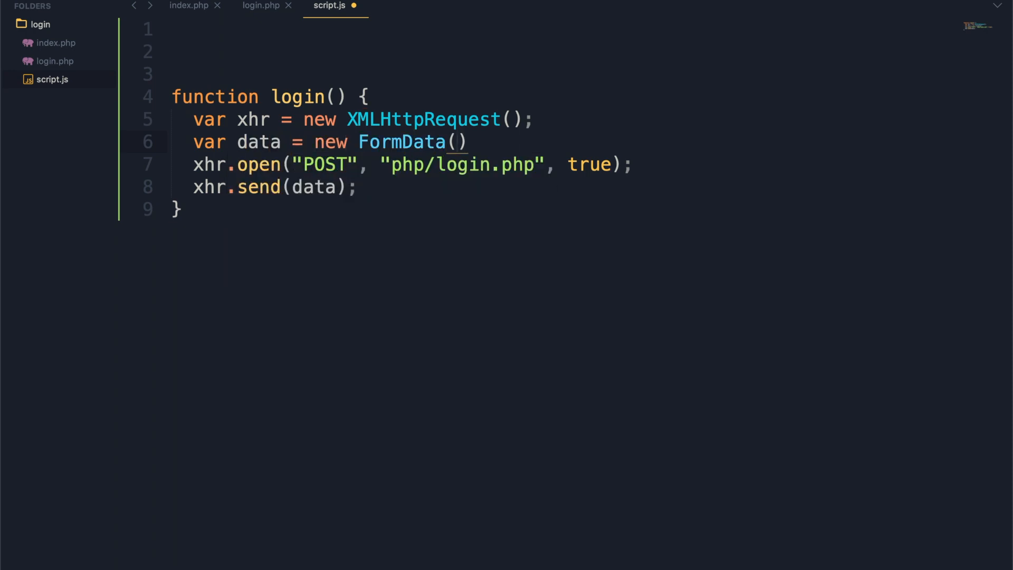
pyautogui.write('document.queryS')
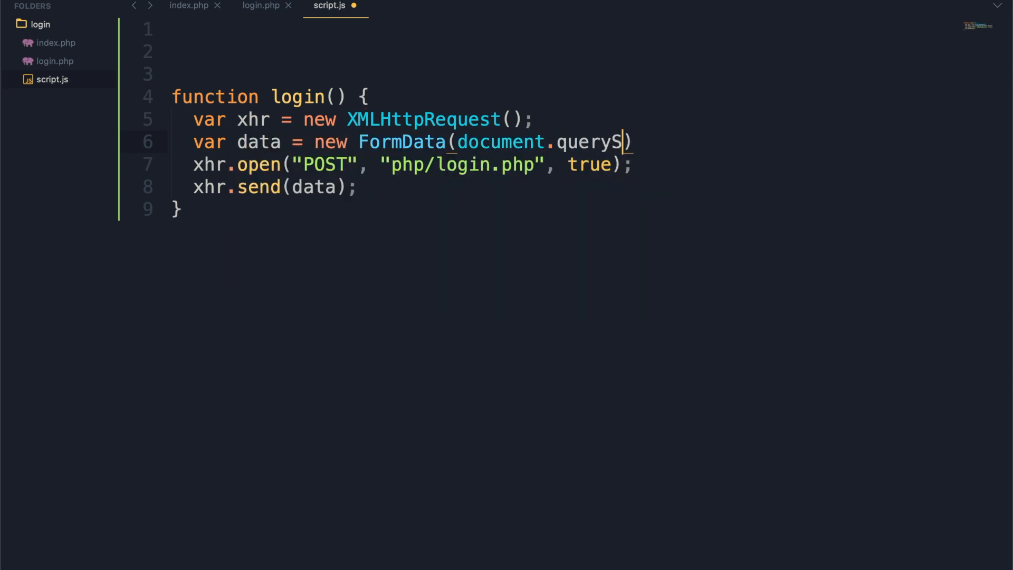
pyautogui.write('elector()')
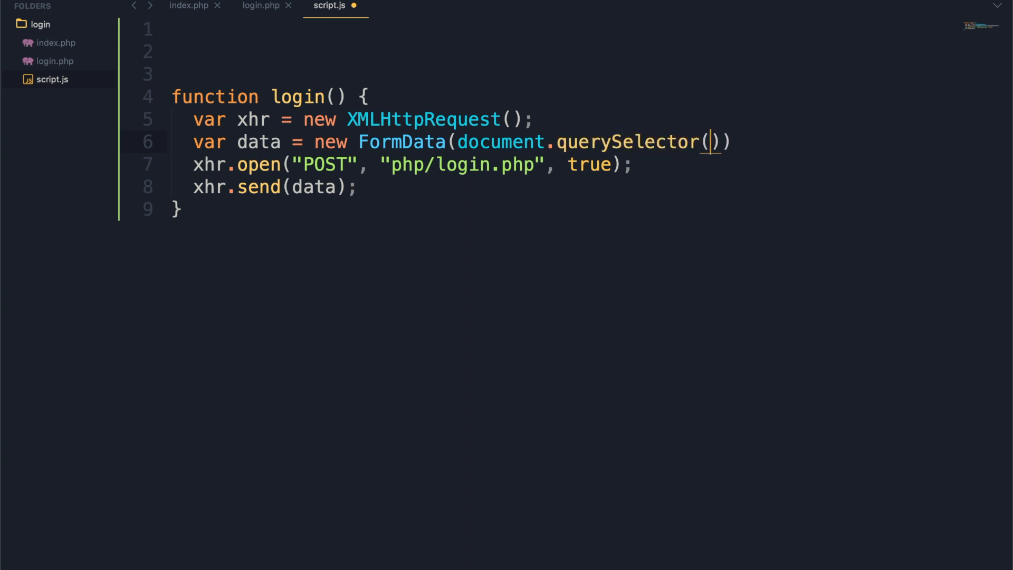
pyautogui.write('"form"')
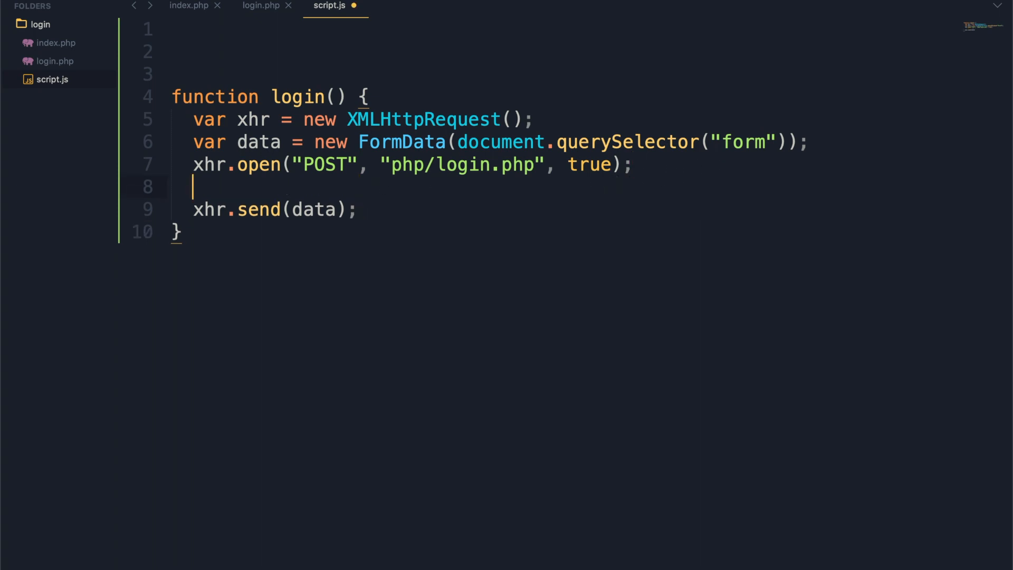
# Add a readystatechange listener checking readyState === 4 and status 200
pyautogui.write('xhr.addEventListener(')
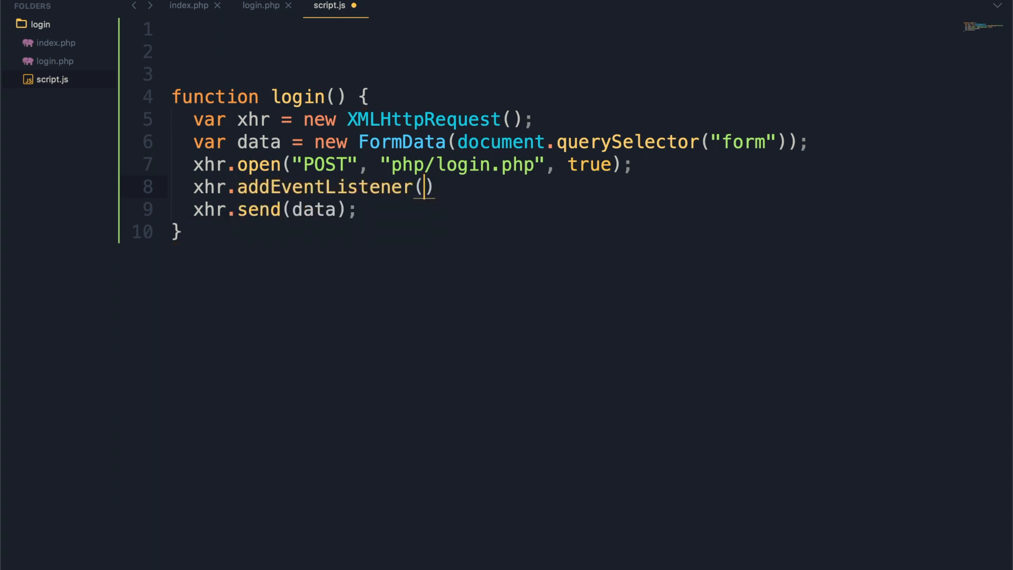
pyautogui.write('"readys"')
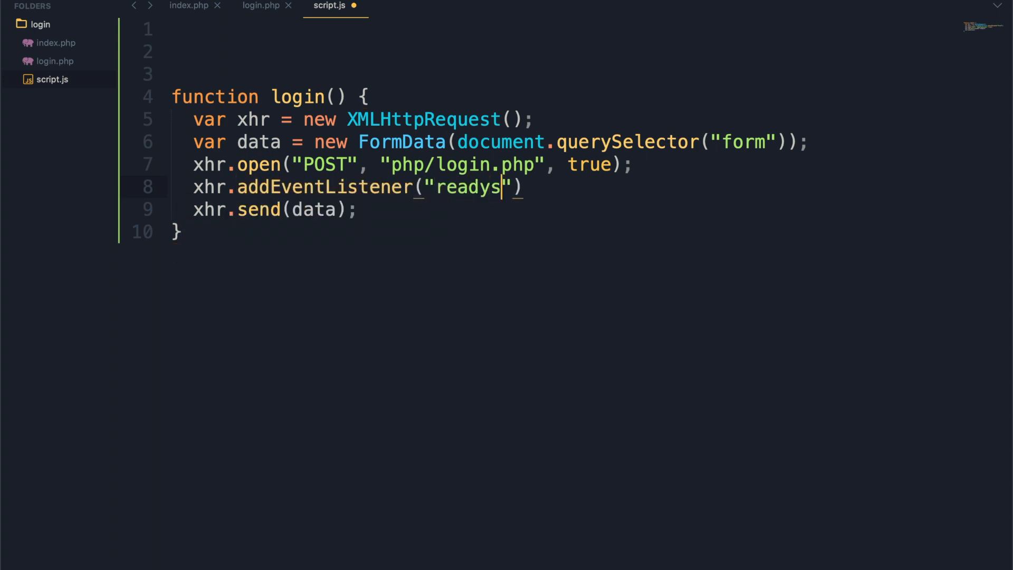
pyautogui.write('tatechange')
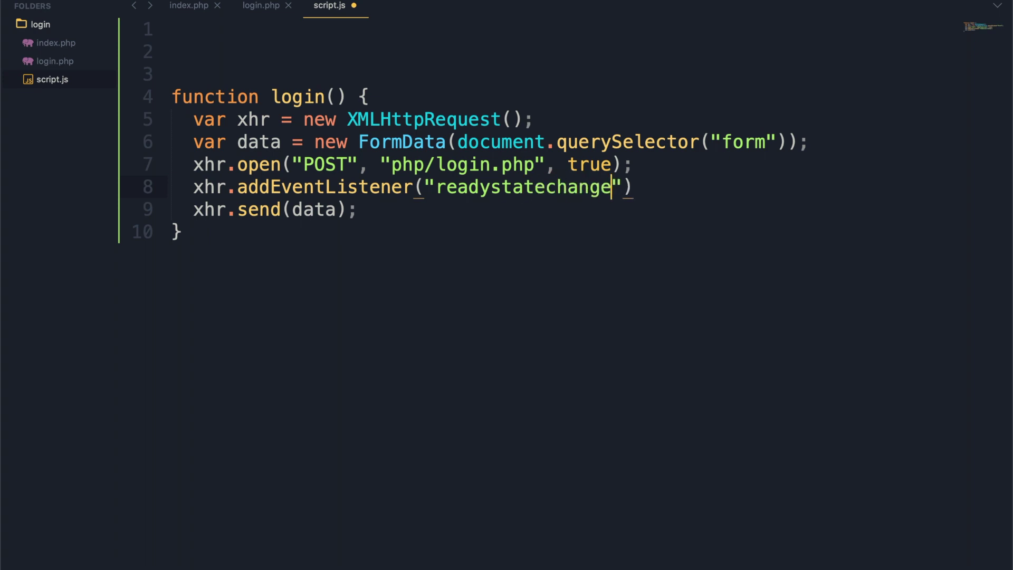
pyautogui.write(', function()')
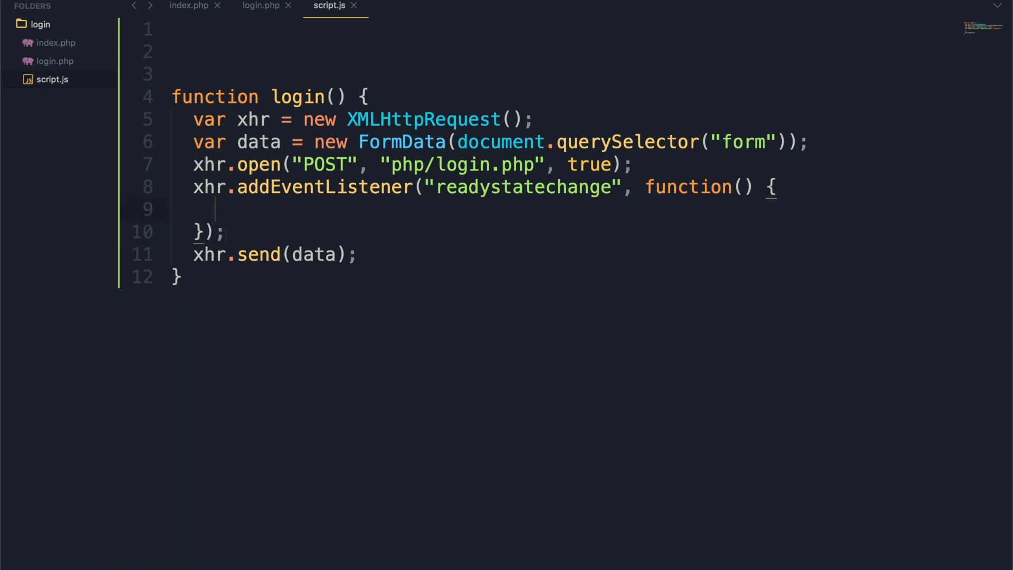
pyautogui.write('if(ready')
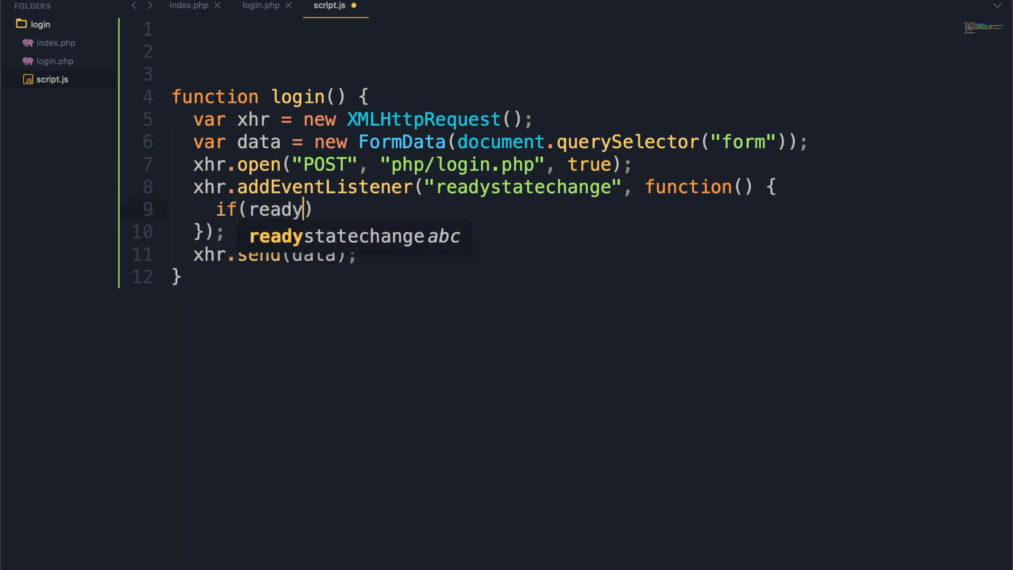
pyautogui.write('xhr.rea')
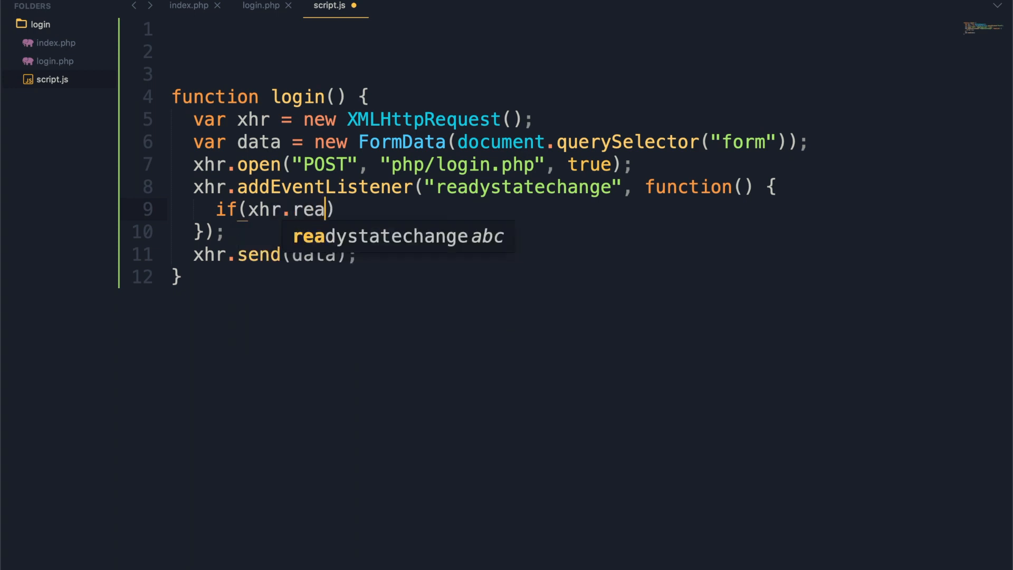
pyautogui.write('dyState')
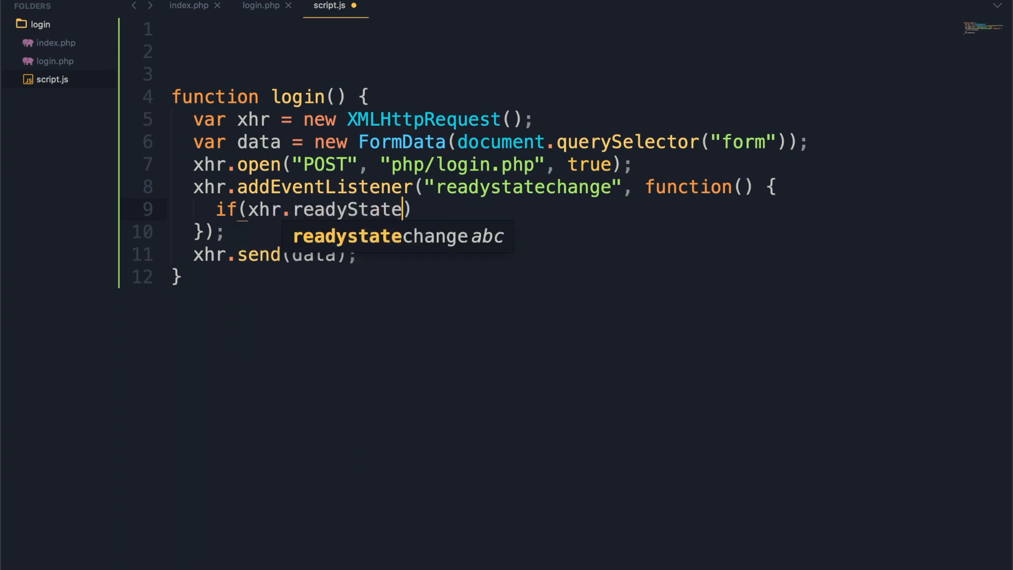
pyautogui.write('=== 4')
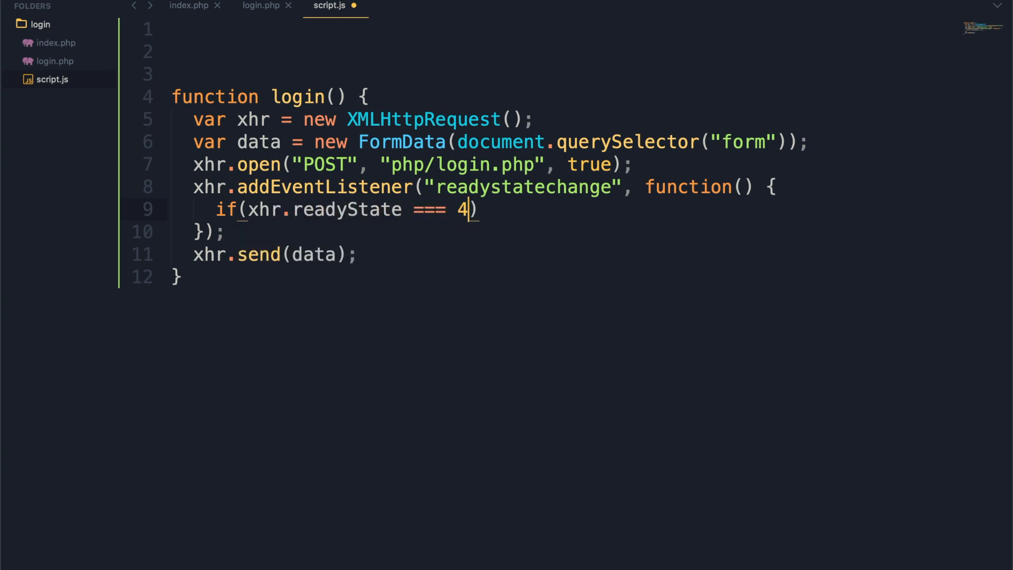
pyautogui.write('&& xhr.status === 200')
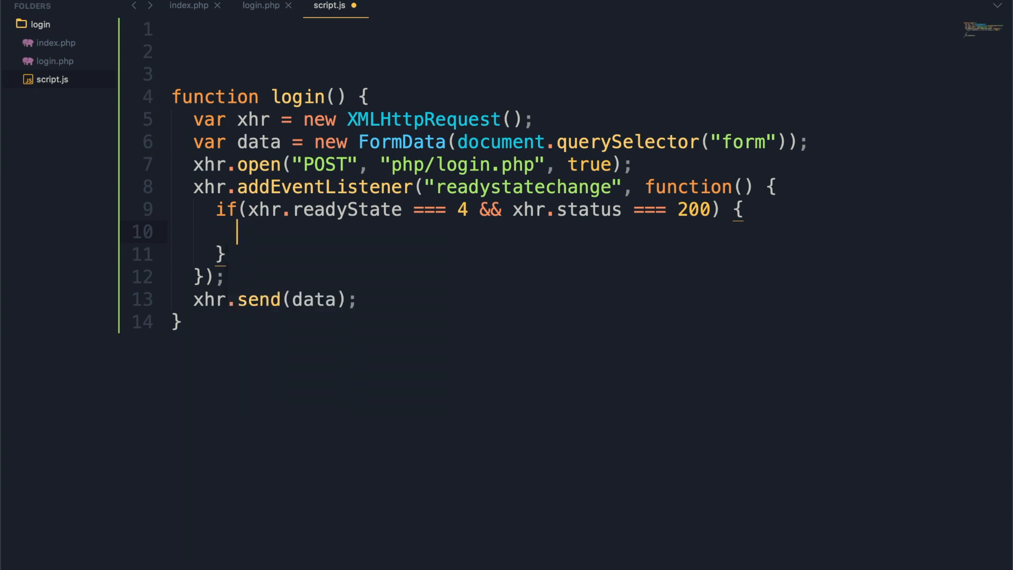
# Alert xhr.responseText when the request succeeds
pyautogui.write('alert()')
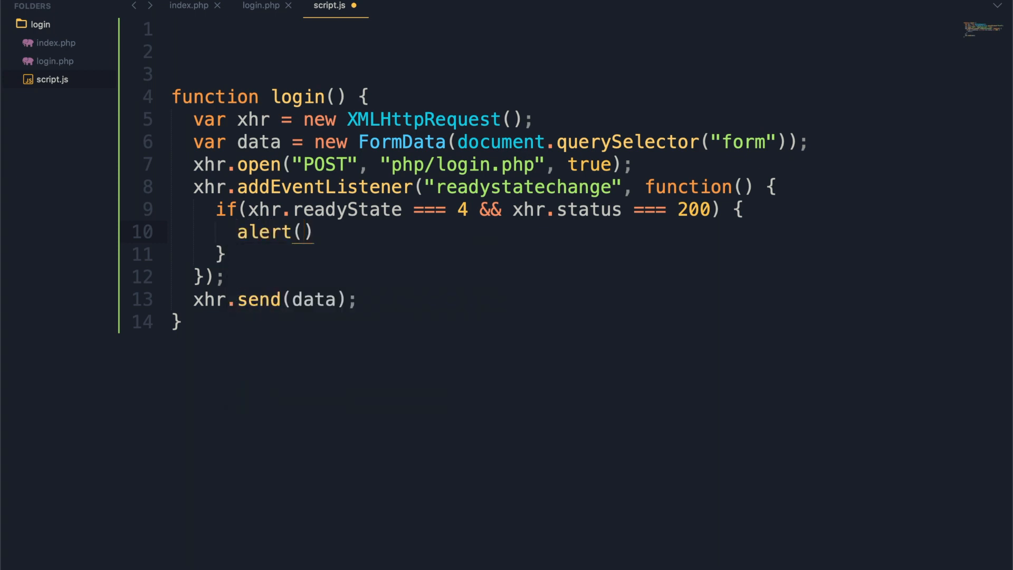
pyautogui.write('xhr.rep')
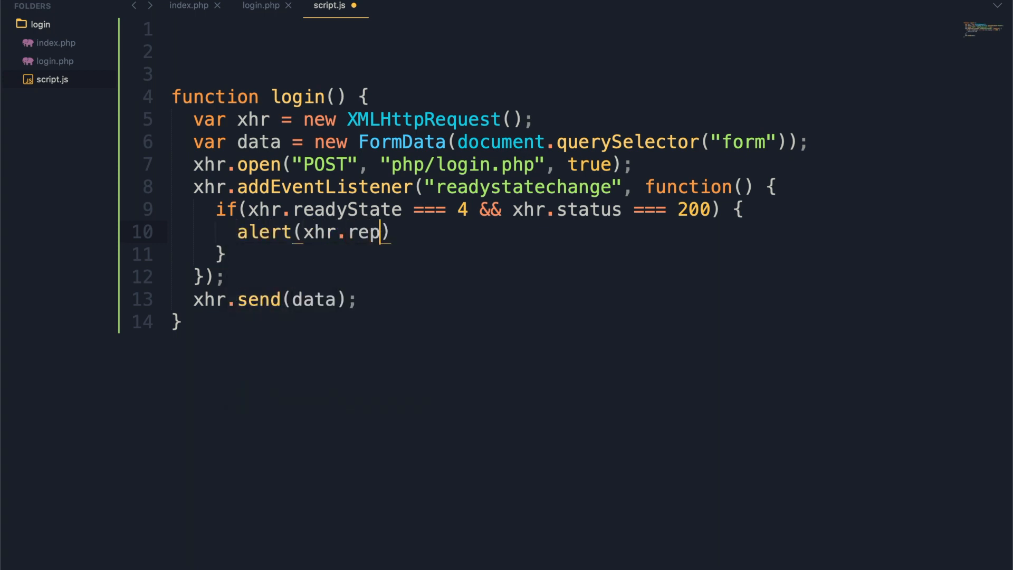
pyautogui.write('onseText')
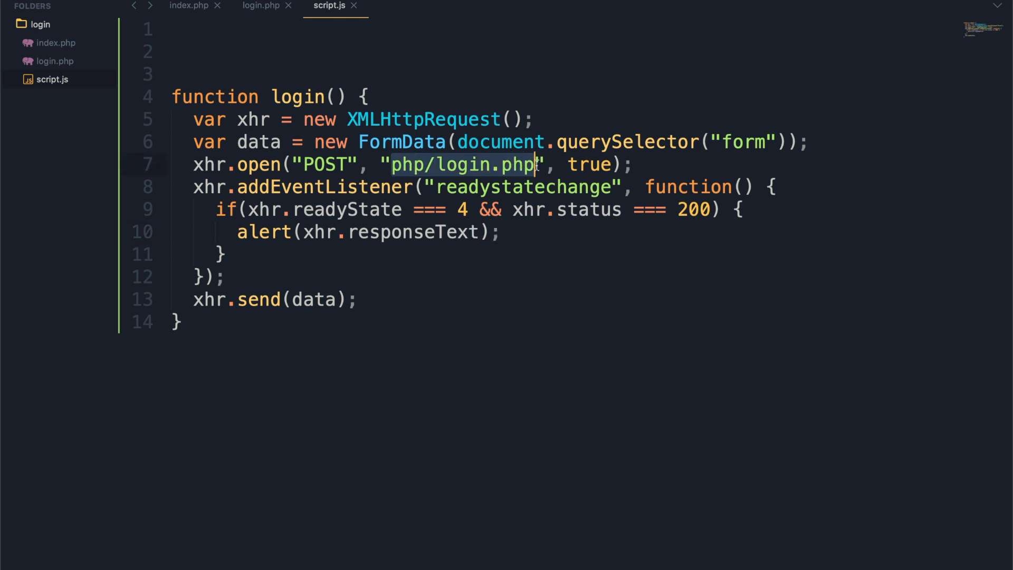
# Create a new login.php inside the php folder with a PHP block
pyautogui.rightClick(40, 24)
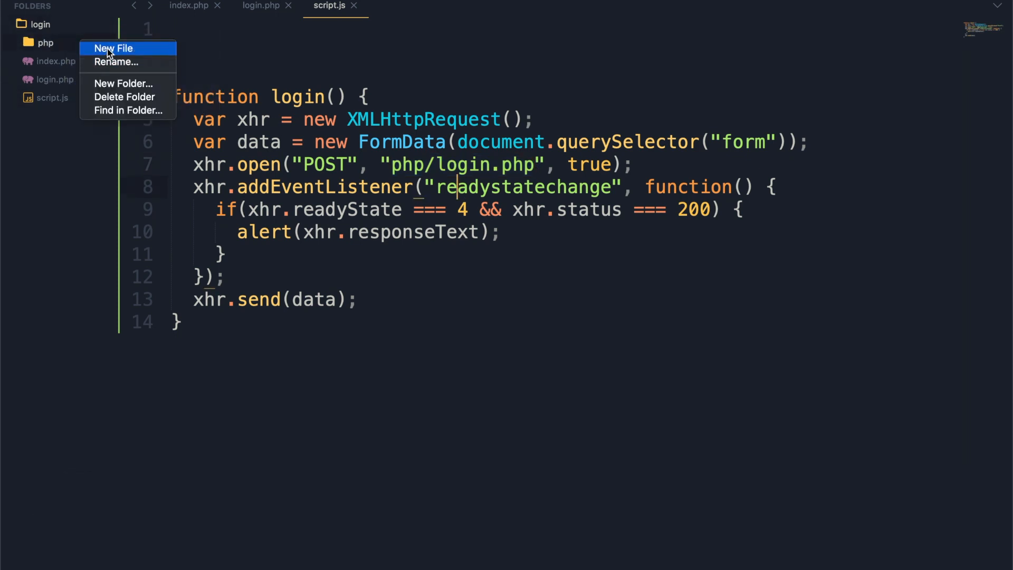
pyautogui.click(113, 48)
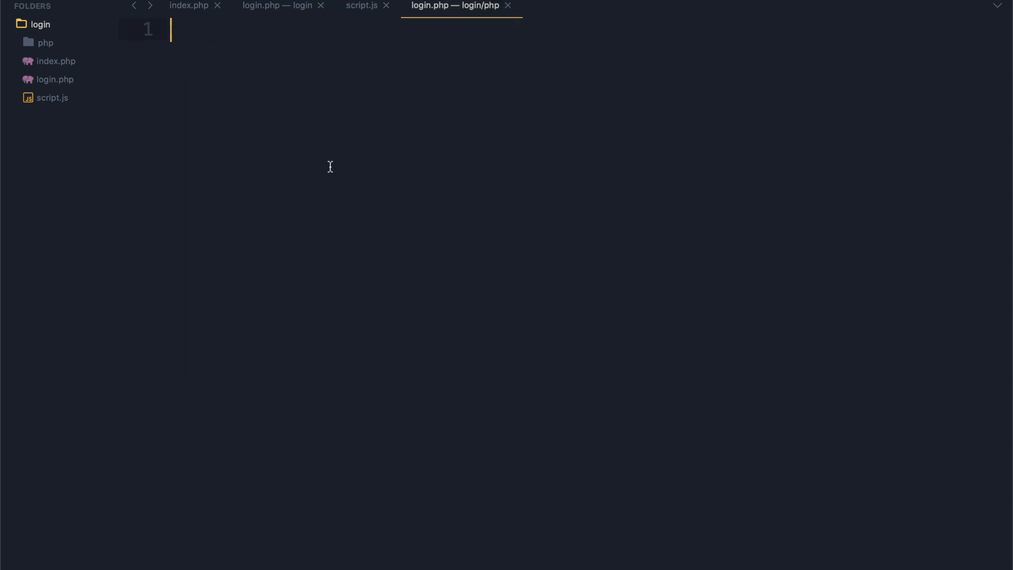
pyautogui.write('<?php')
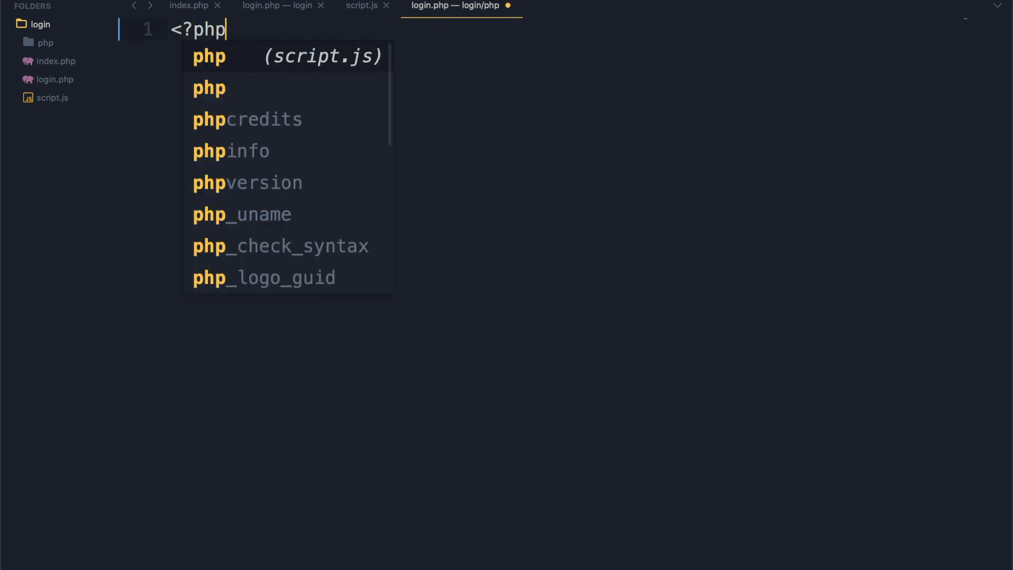
pyautogui.press('enter')
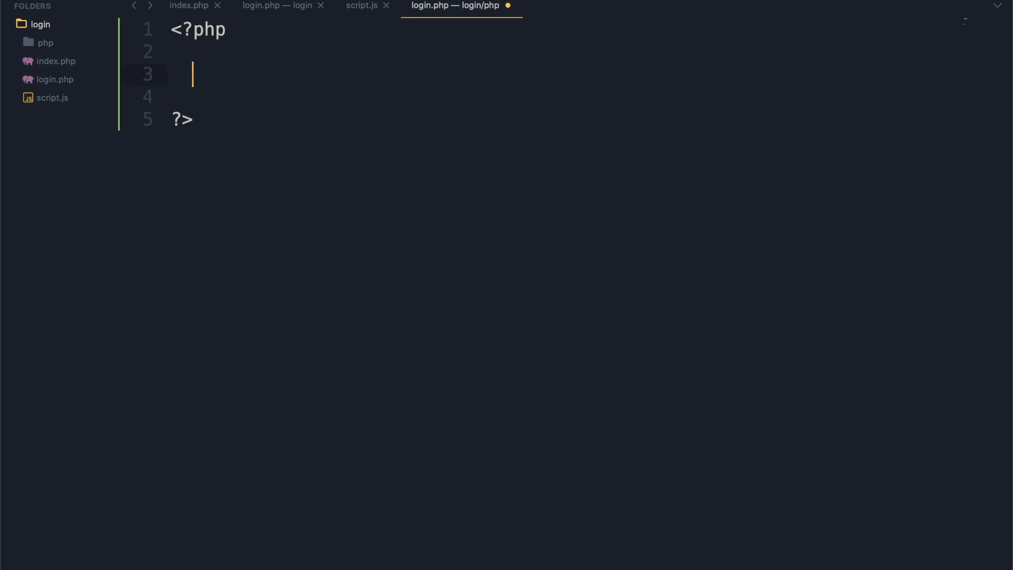
# Make php/login.php print_r($_POST), then return to the root login.php form
pyautogui.write('print_r(')
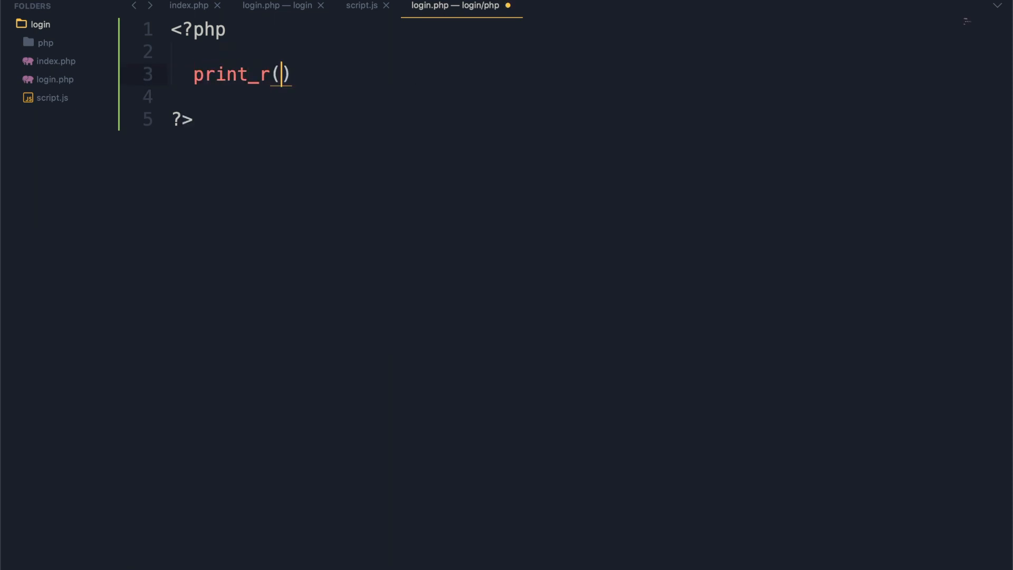
pyautogui.write('$_POST')
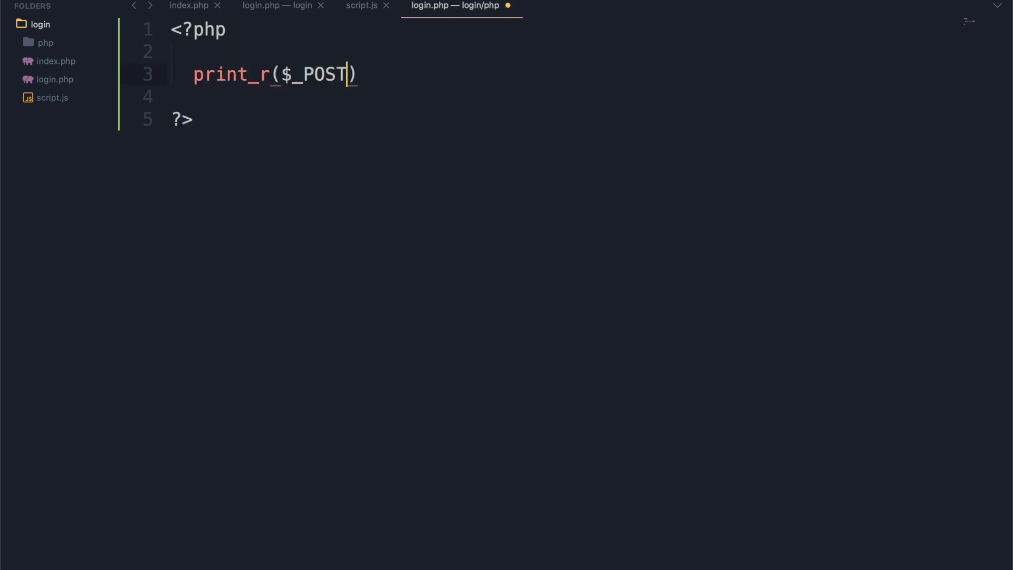
pyautogui.write(';')
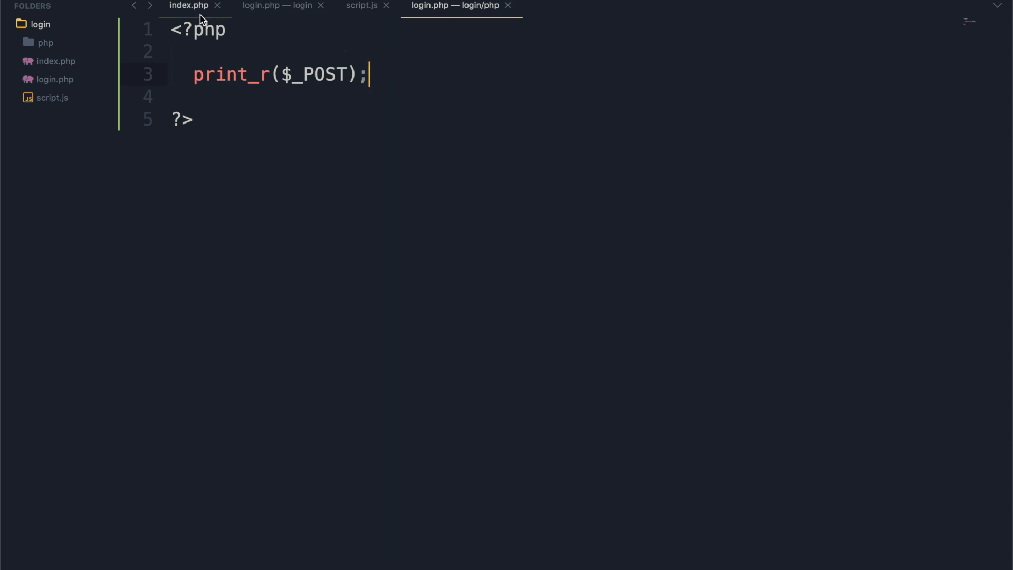
pyautogui.click(282, 6)
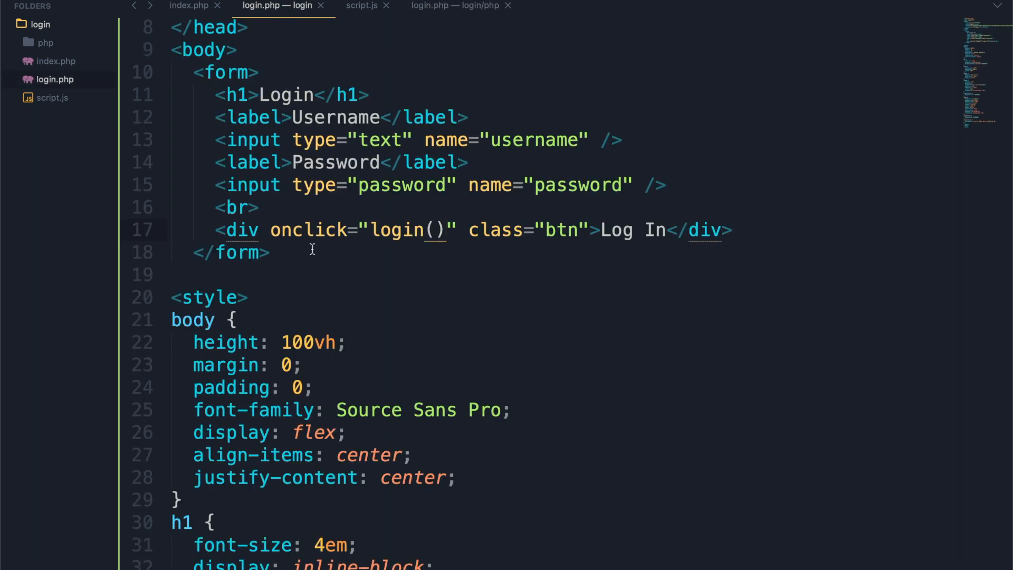
# Enter 'test test' as the username in Safari and submit the login form
pyautogui.doubleClick(579, 185)
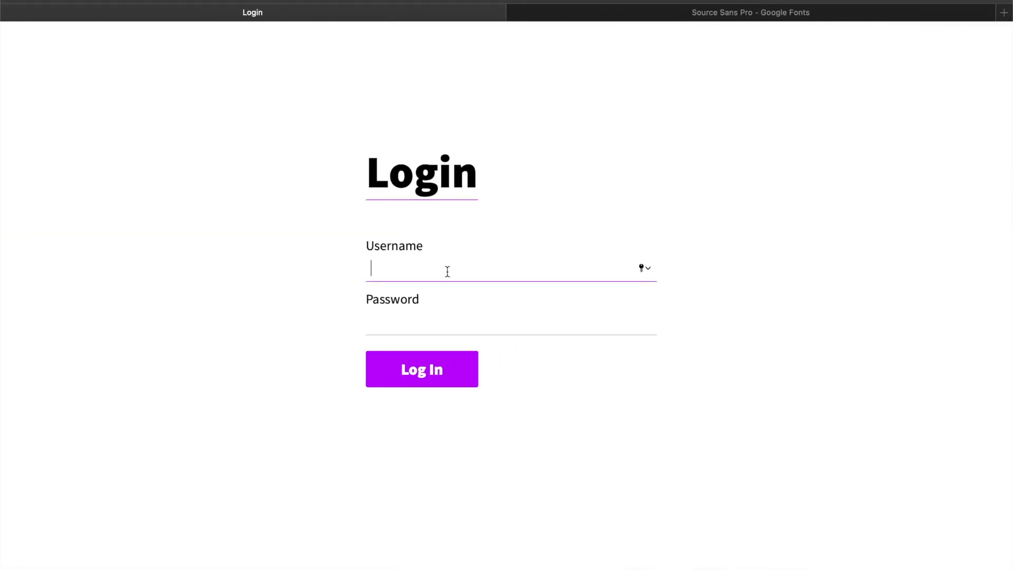
pyautogui.write('test test')
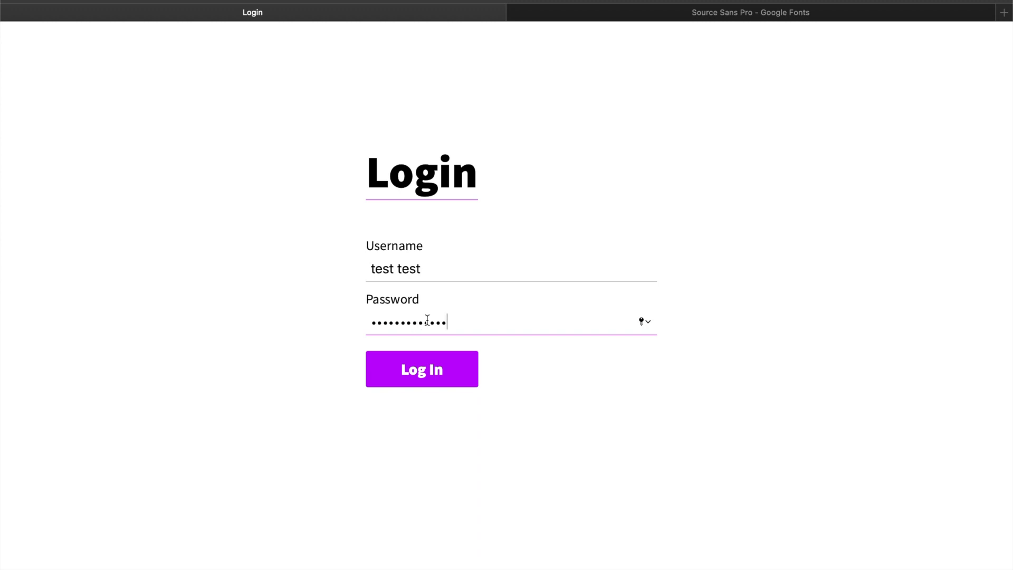
pyautogui.click(420, 368)
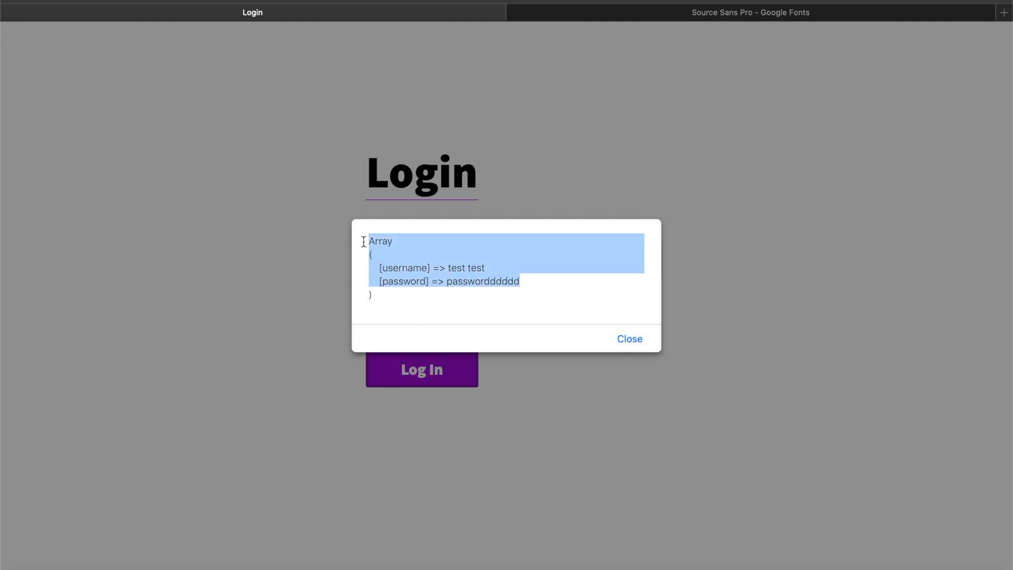
pyautogui.moveTo(627, 339)
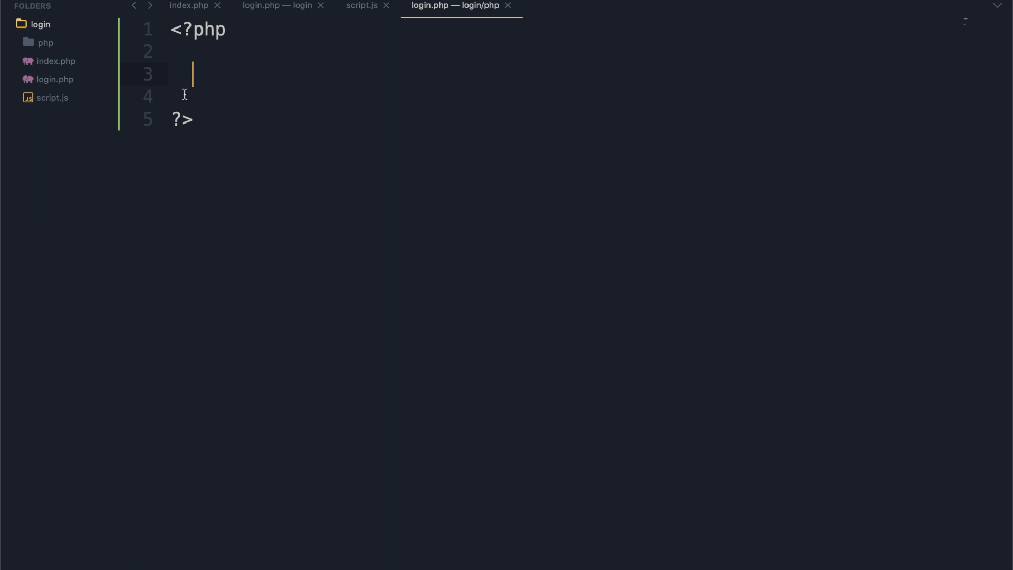
pyautogui.moveTo(356, 148)
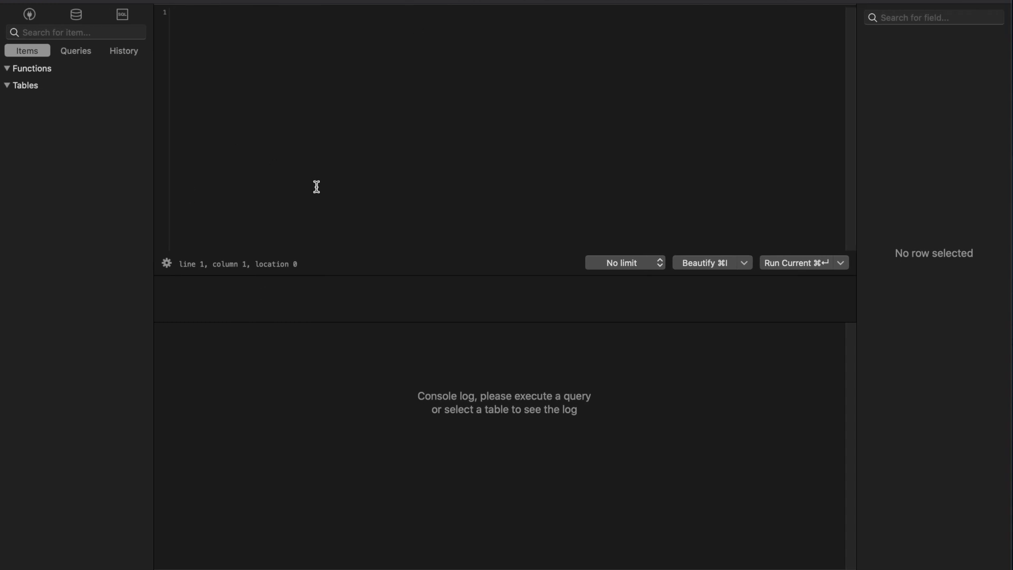
pyautogui.moveTo(125, 110)
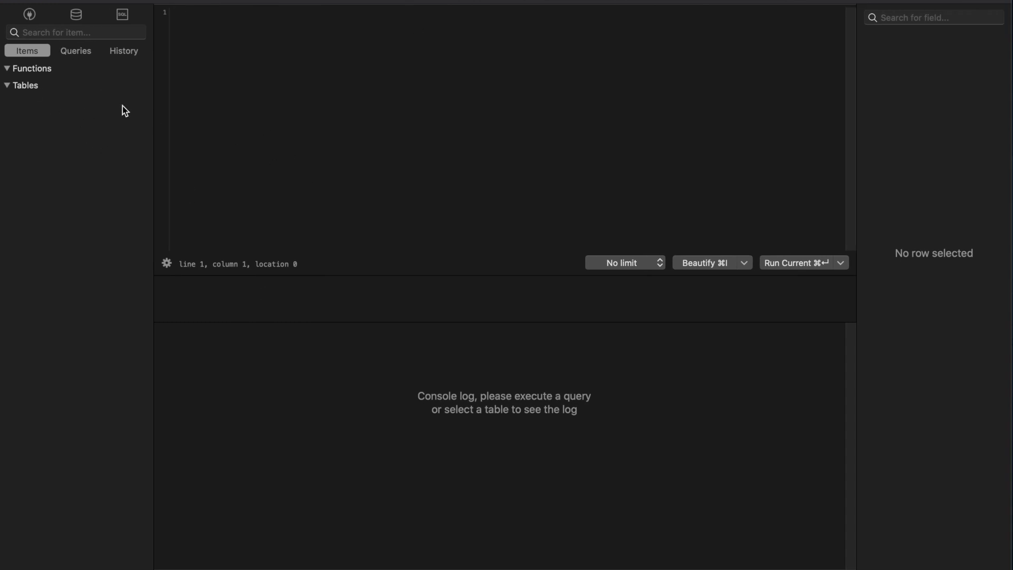
pyautogui.moveTo(51, 158)
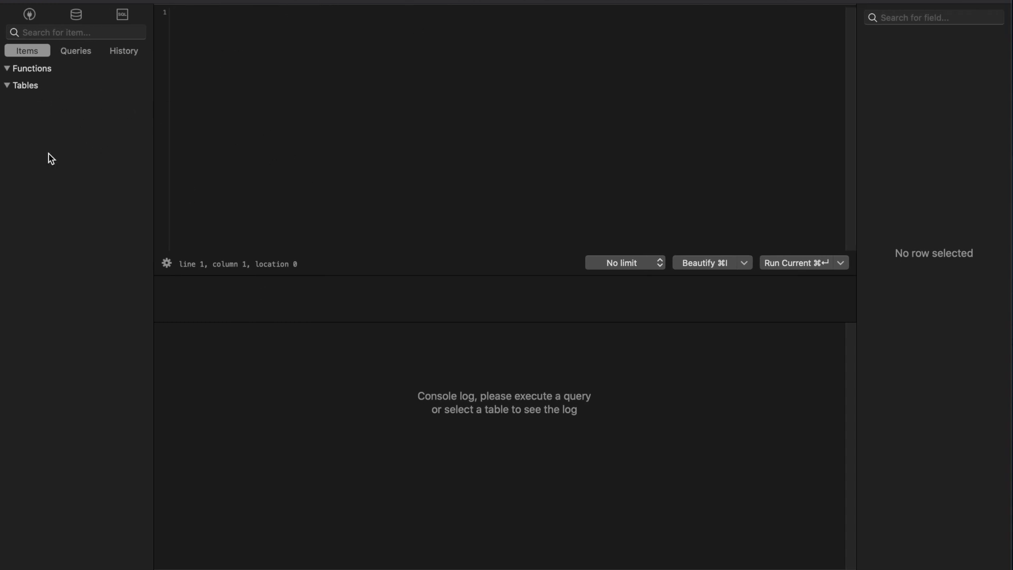
# Save the new users table with id, username and password columns
pyautogui.click(46, 101)
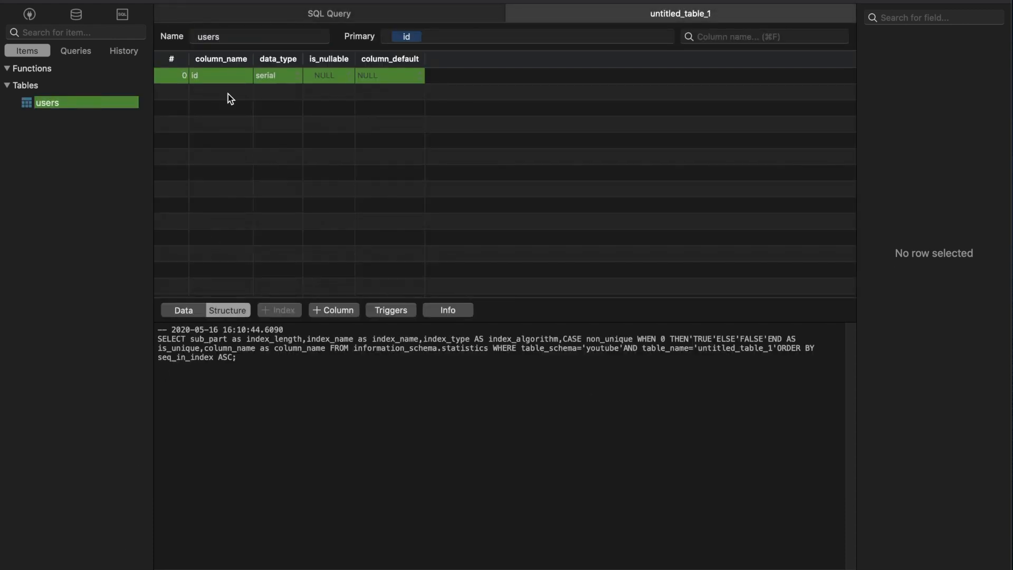
pyautogui.click(277, 108)
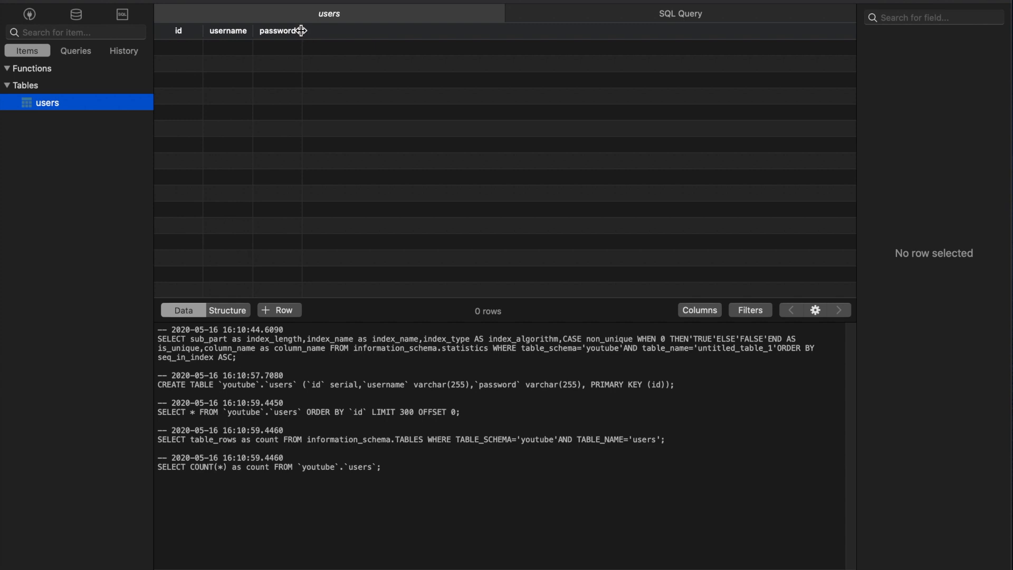
pyautogui.click(680, 14)
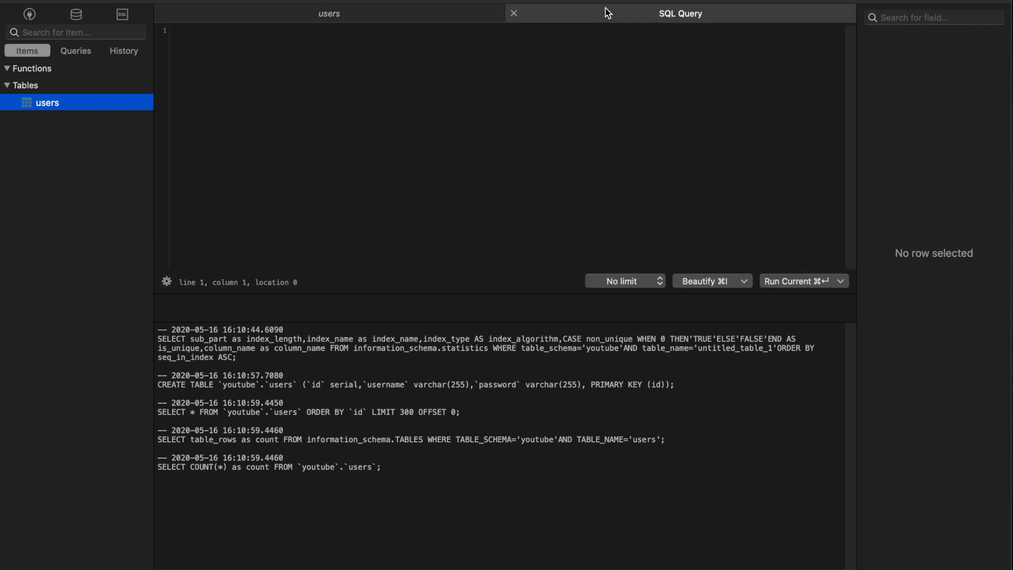
# Insert a user with PASSWORD-hashed password via SQL and view the row, widening the password column
pyautogui.write("INSERT INTO users VALUES(NULL, 'username', PASSWORD('password")
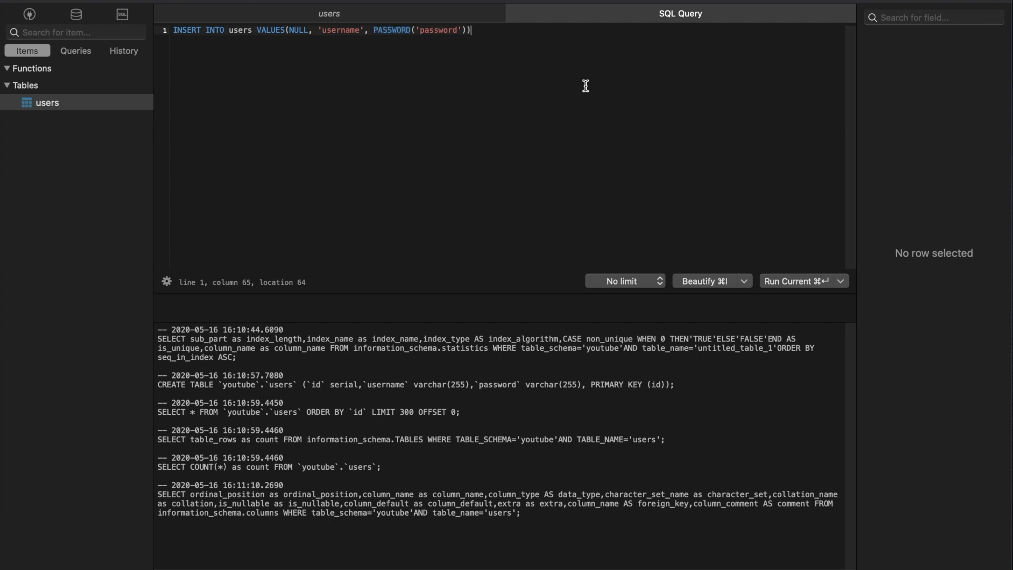
pyautogui.click(798, 280)
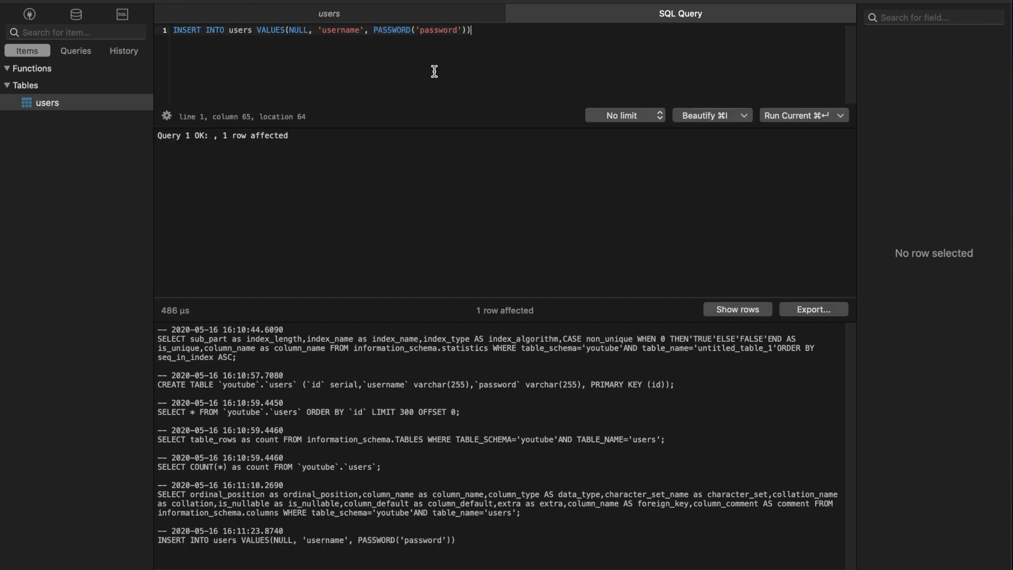
pyautogui.click(329, 13)
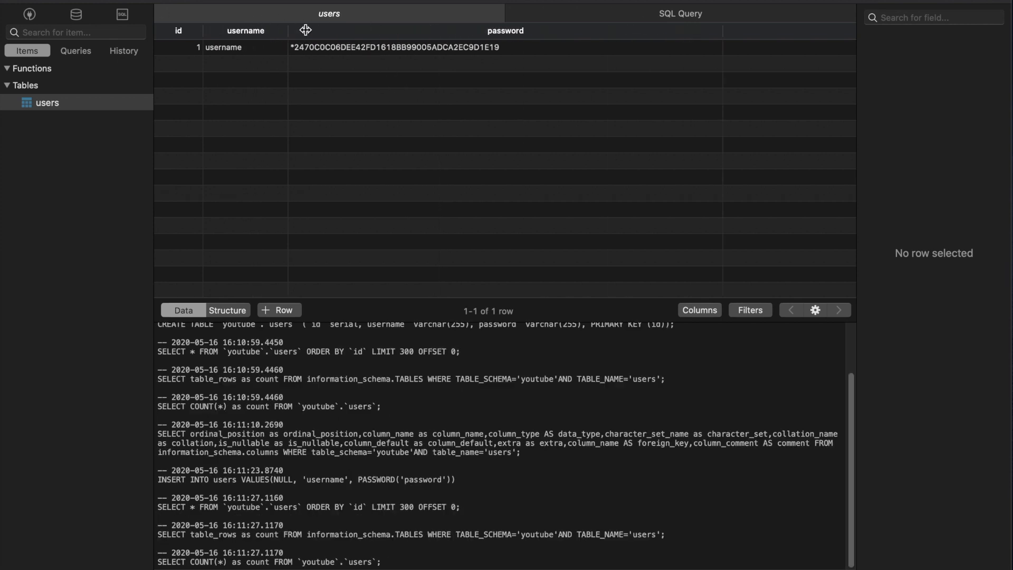
pyautogui.moveTo(291, 31); pyautogui.dragTo(338, 31)
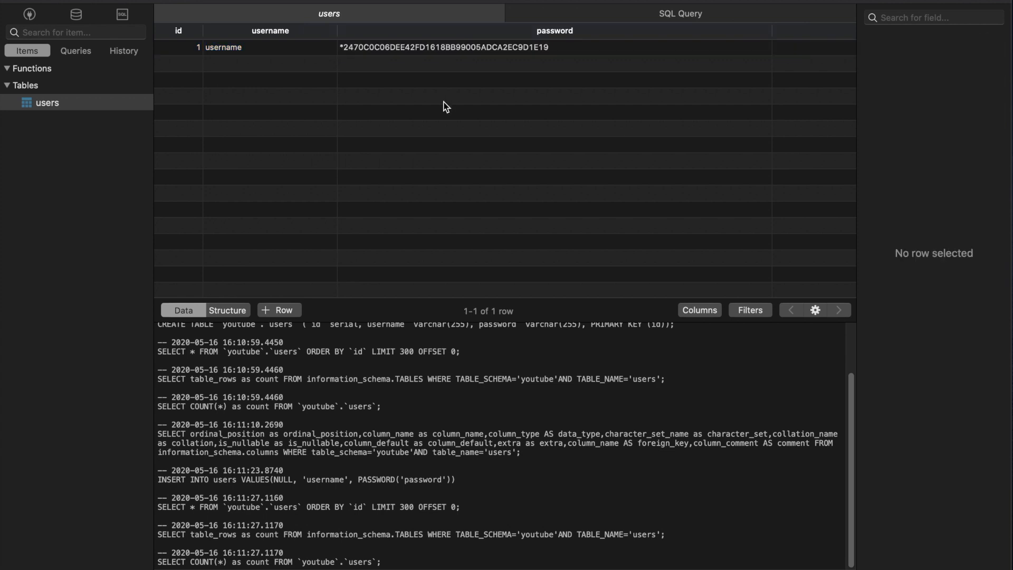
pyautogui.moveTo(317, 106)
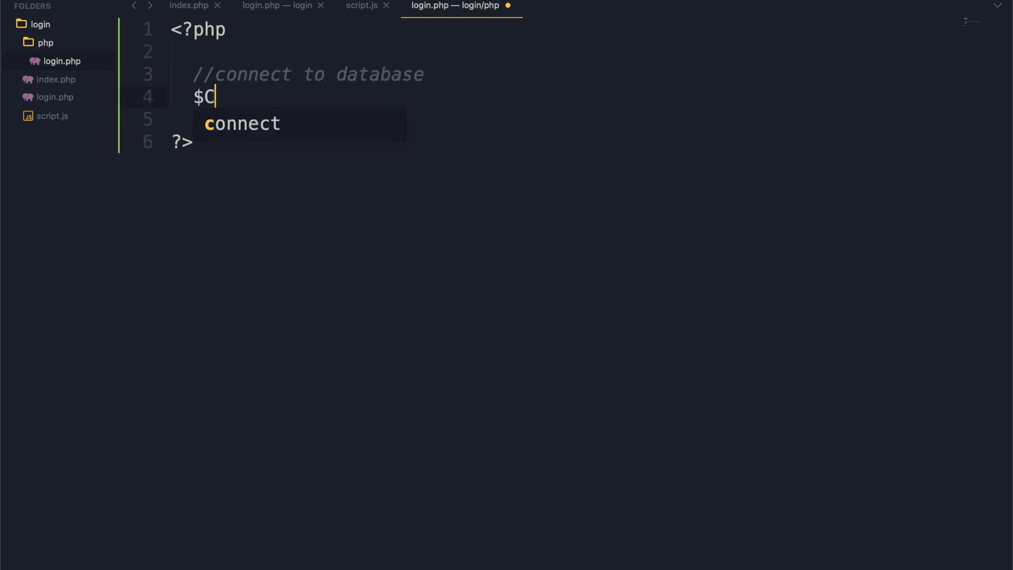
# Connect to the youtube database as root with mysqli_connect on localhost
pyautogui.write('= mysqli_connect("localhost", "root", "')
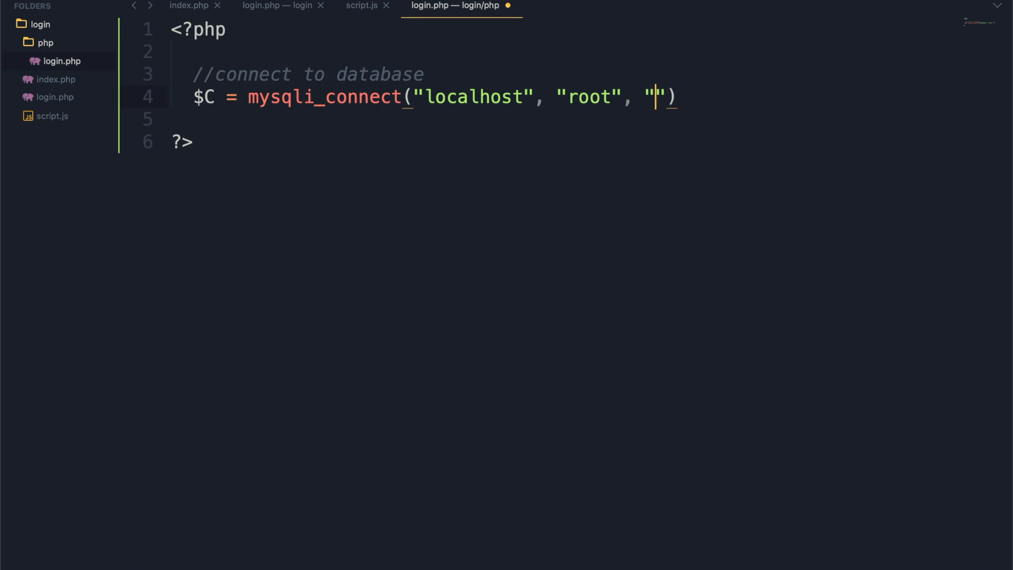
pyautogui.write('root", "y')
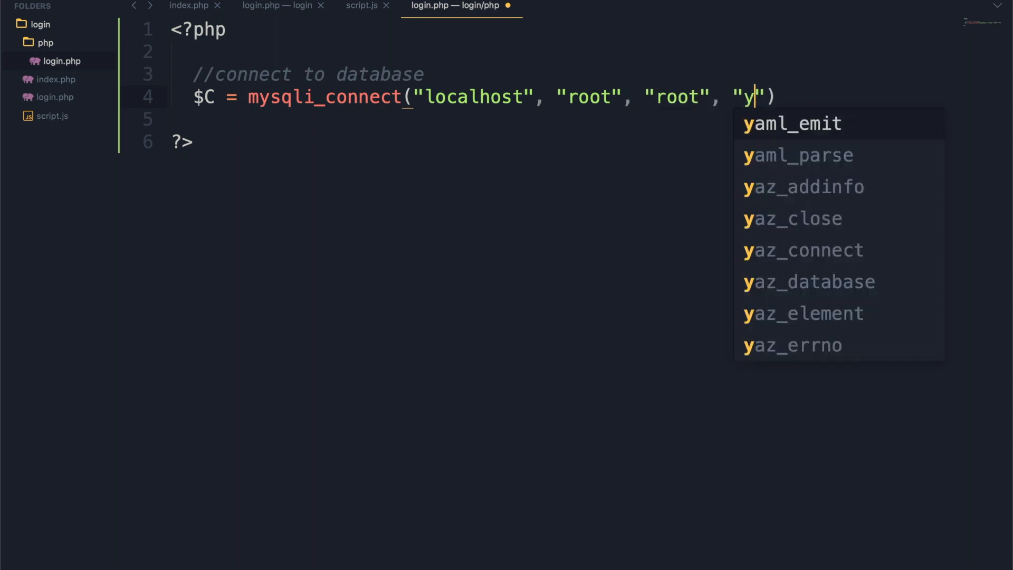
pyautogui.write('outube");')
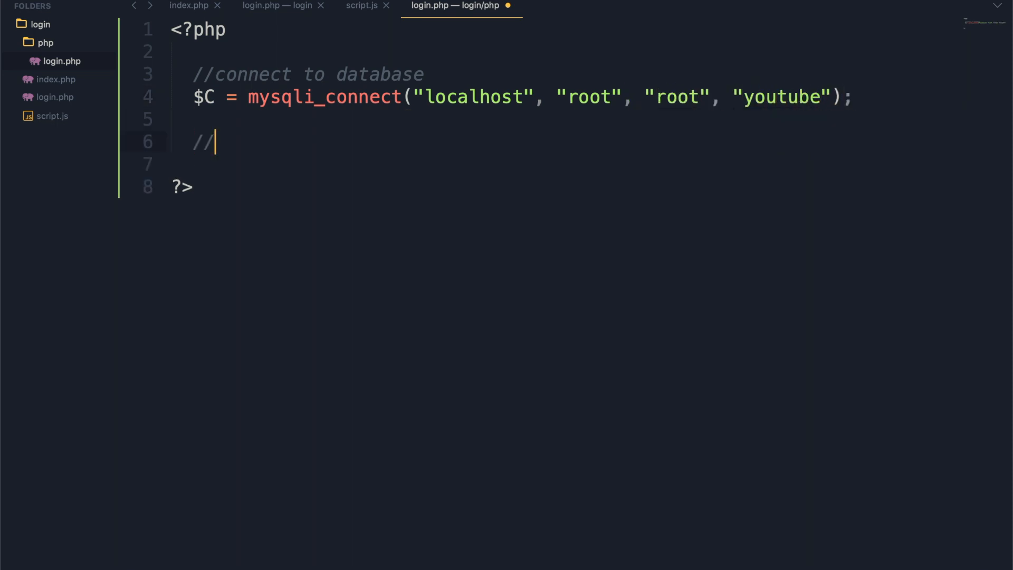
pyautogui.write('search databva')
pyautogui.click(520, 164)
pyautogui.write('$stmt = $C->prepare("S')
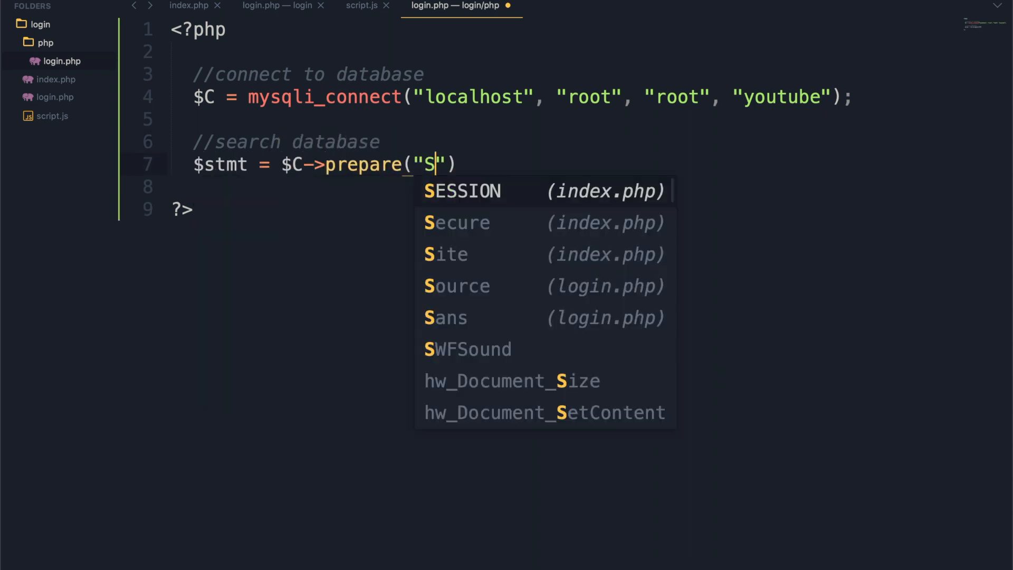
# Prepare SELECT * FROM users WHERE username=? AND password=PASSWORD(?) and bind the posted username and password
pyautogui.write('ELECT * FROM users W')
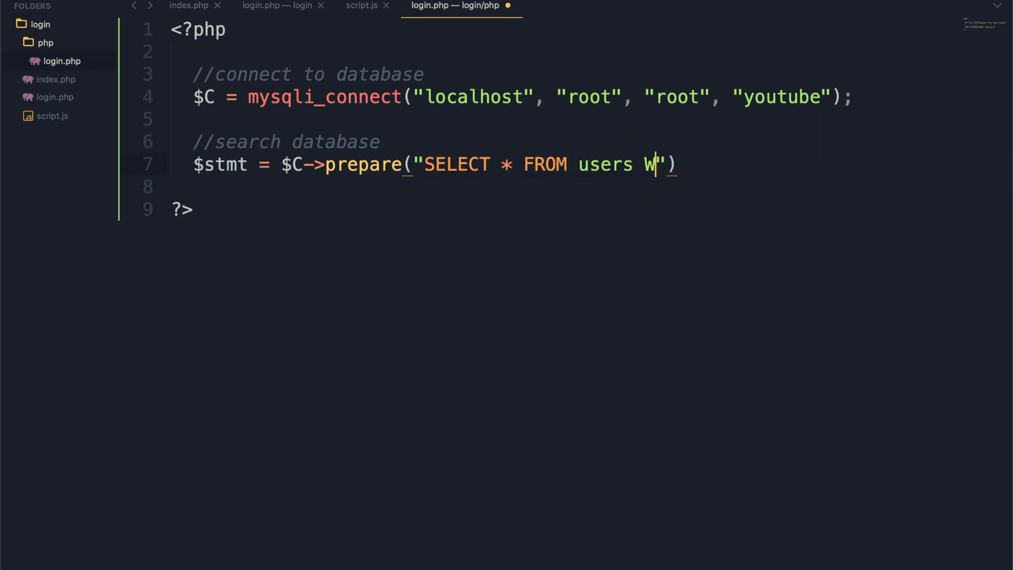
pyautogui.write('HERE username=? A')
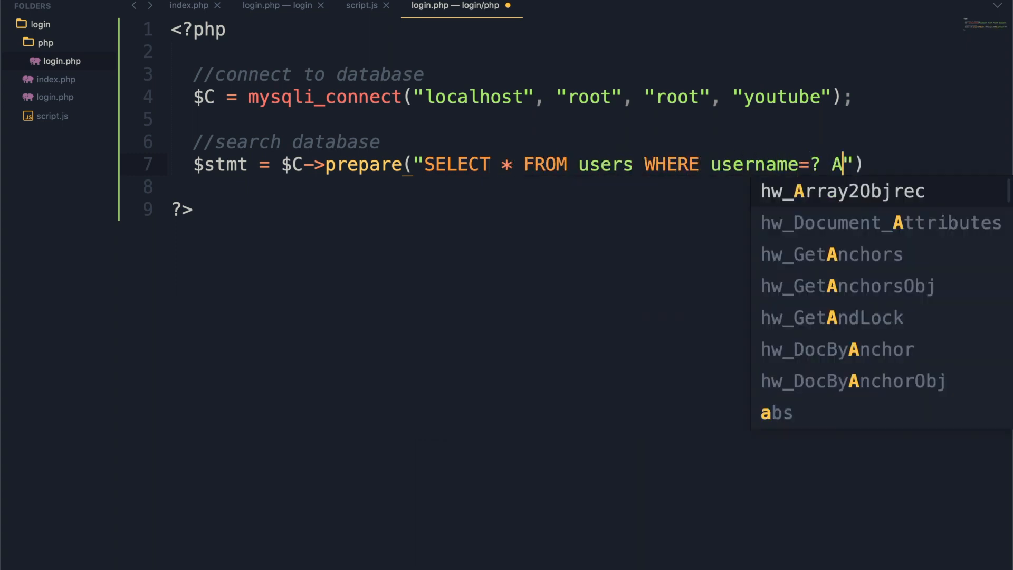
pyautogui.write('ND password=PASSWORD')
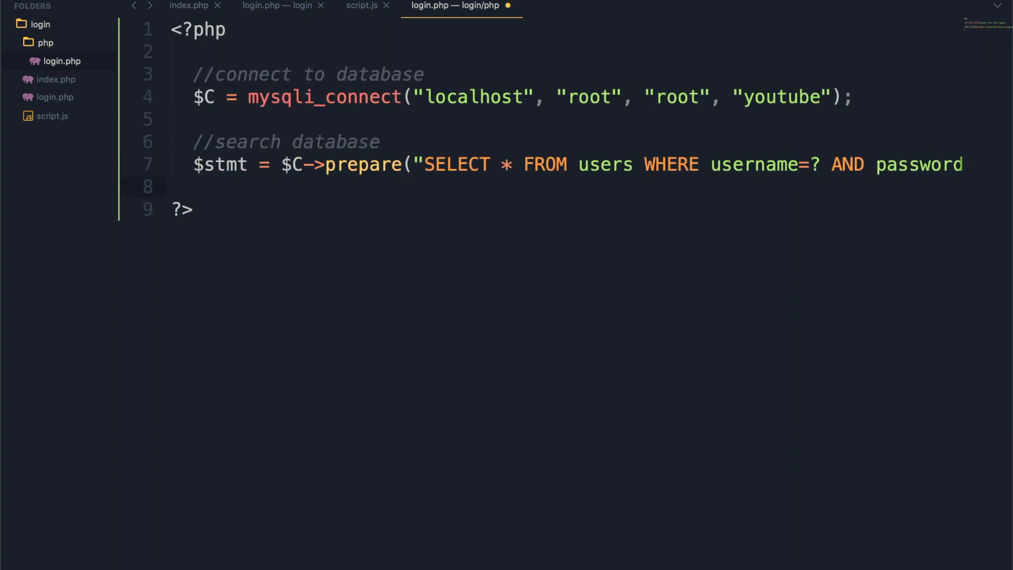
pyautogui.write('$stmt->bind_param("ss')
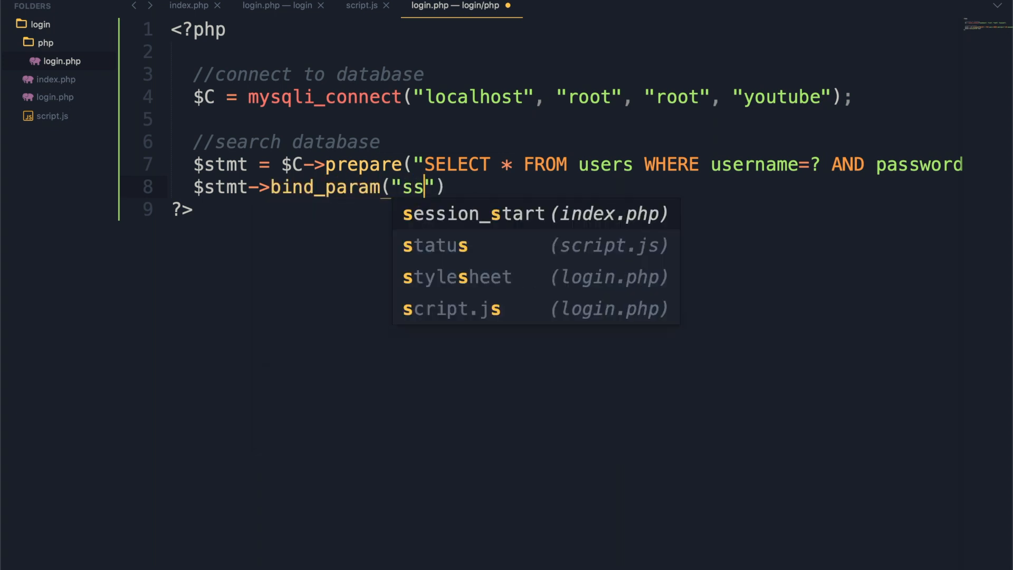
pyautogui.write(", $_POST['username'],")
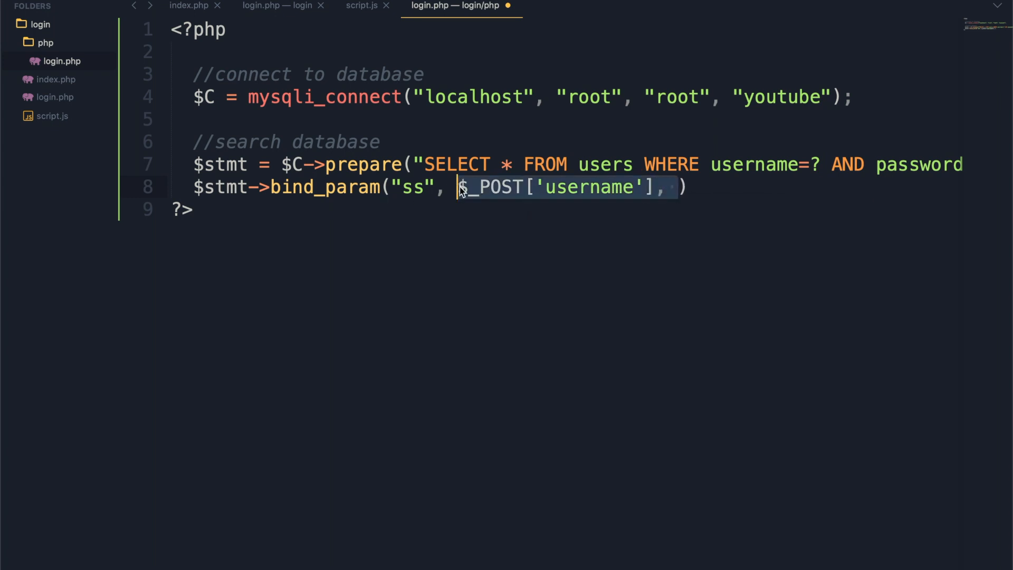
pyautogui.write("$_POST['username']")
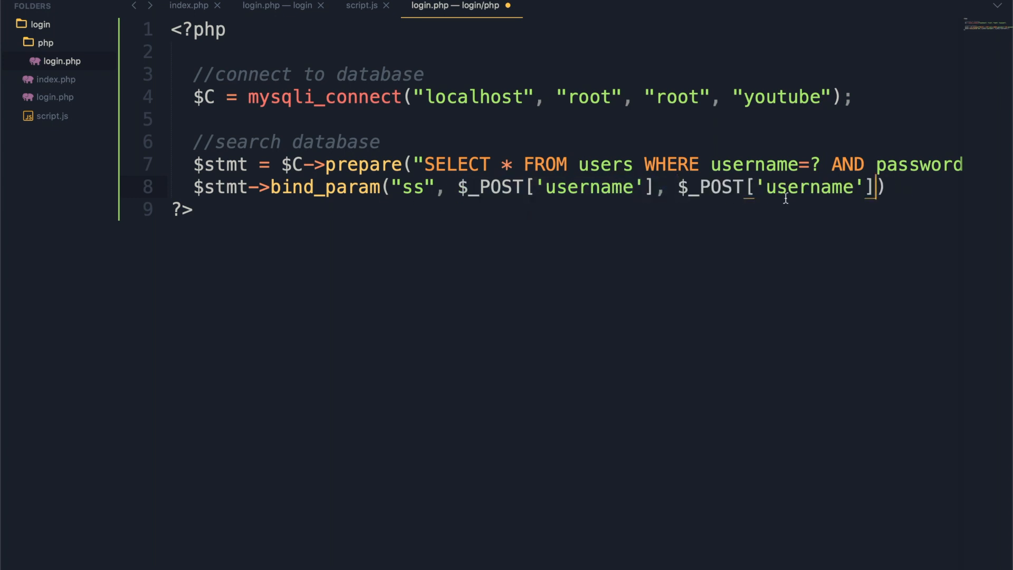
pyautogui.write('password')
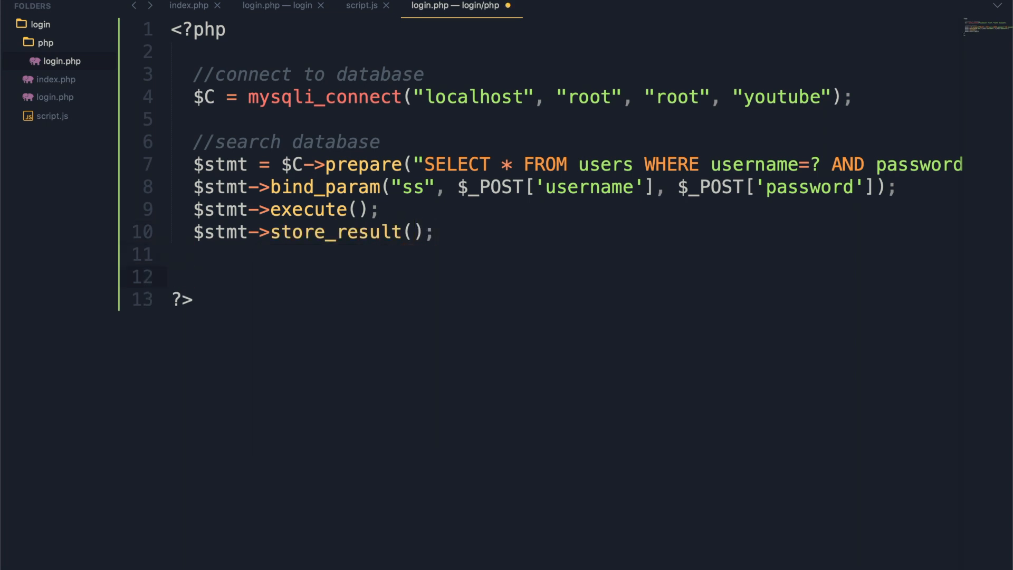
# Echo "true" and set $_SESSION['verified'] when a row is found, otherwise echo "false"
pyautogui.write('if($stmt->num_rows === 1) {')
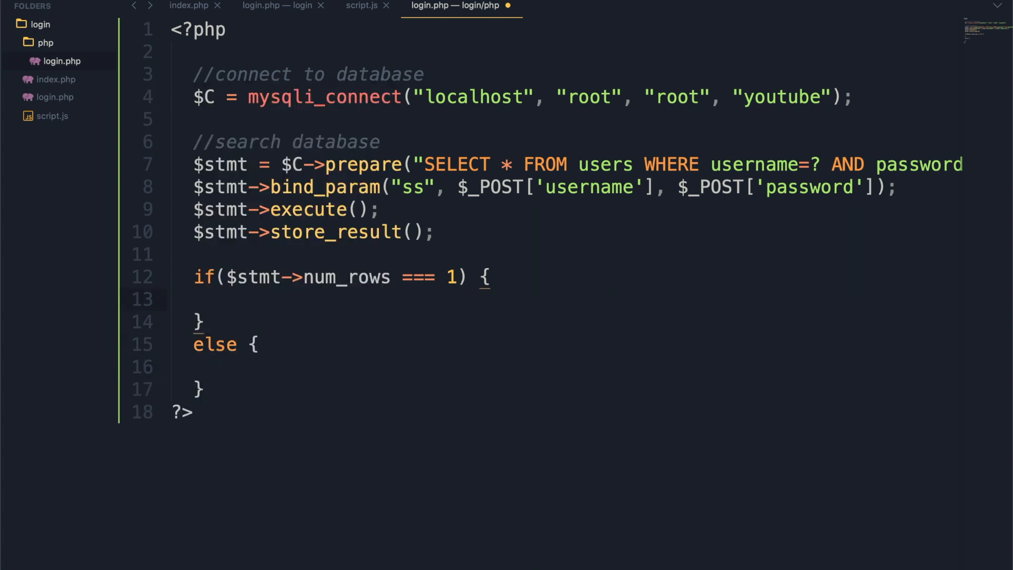
pyautogui.write('echo "true";')
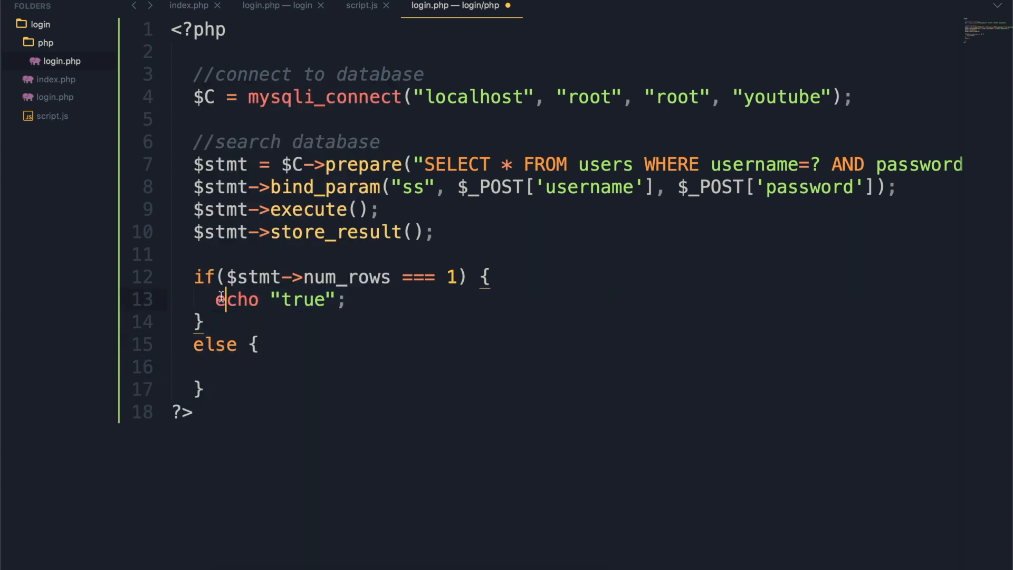
pyautogui.write('echo "false";')
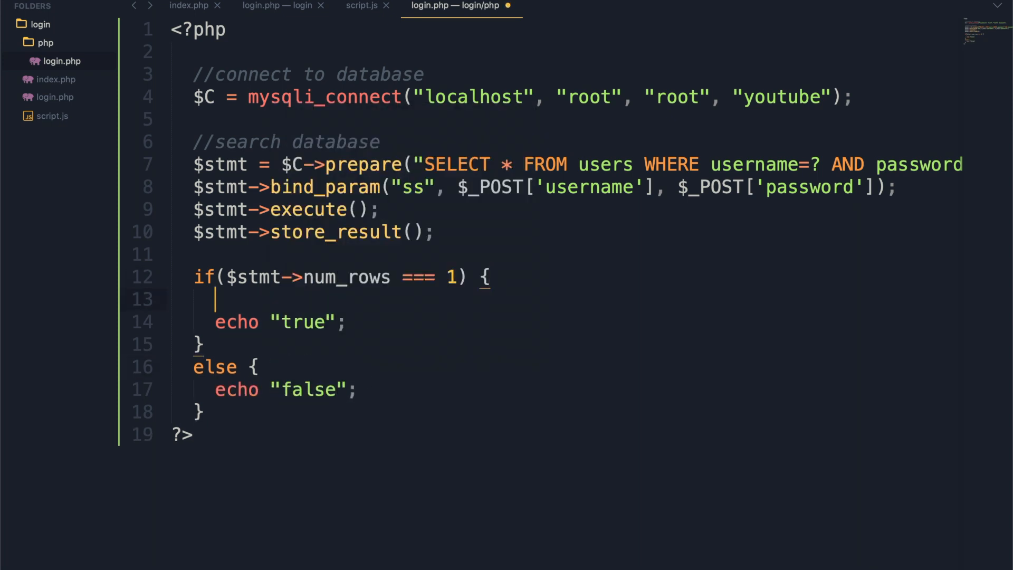
pyautogui.write("$_SESSION['verified'] = true;")
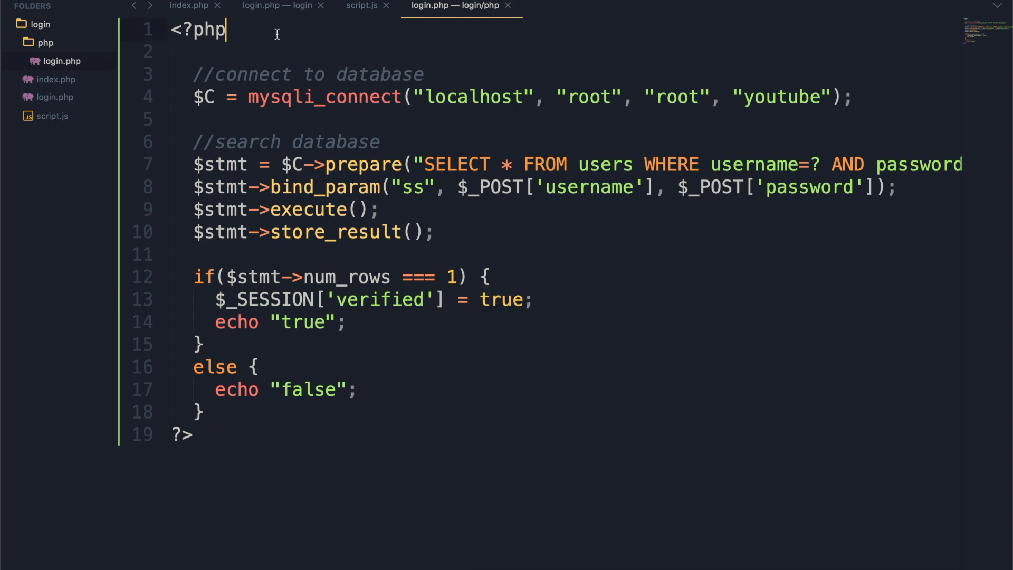
# Add session_start() at the top and close the statement and connection at the end
pyautogui.write('session_start();')
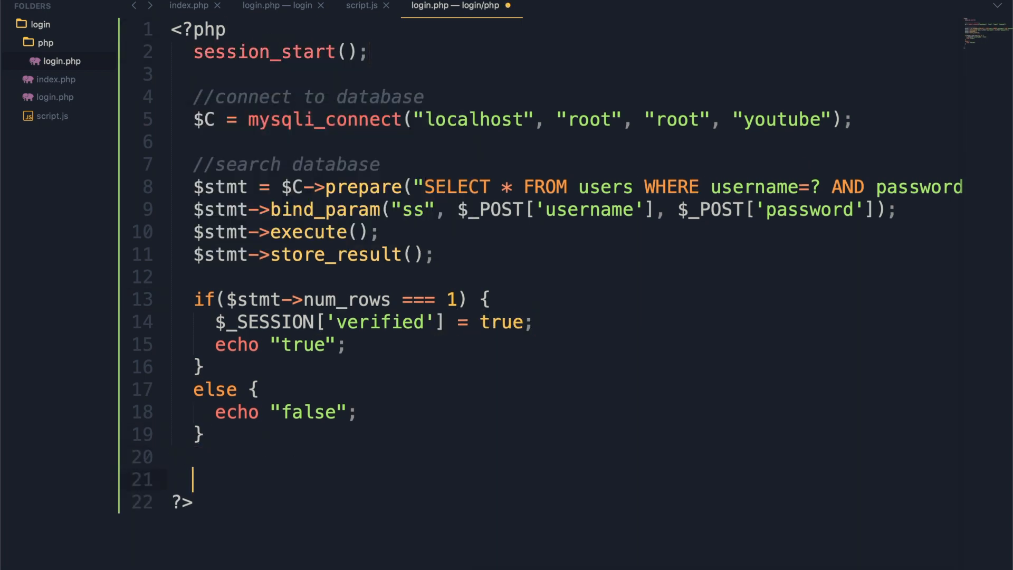
pyautogui.write('$C->close();')
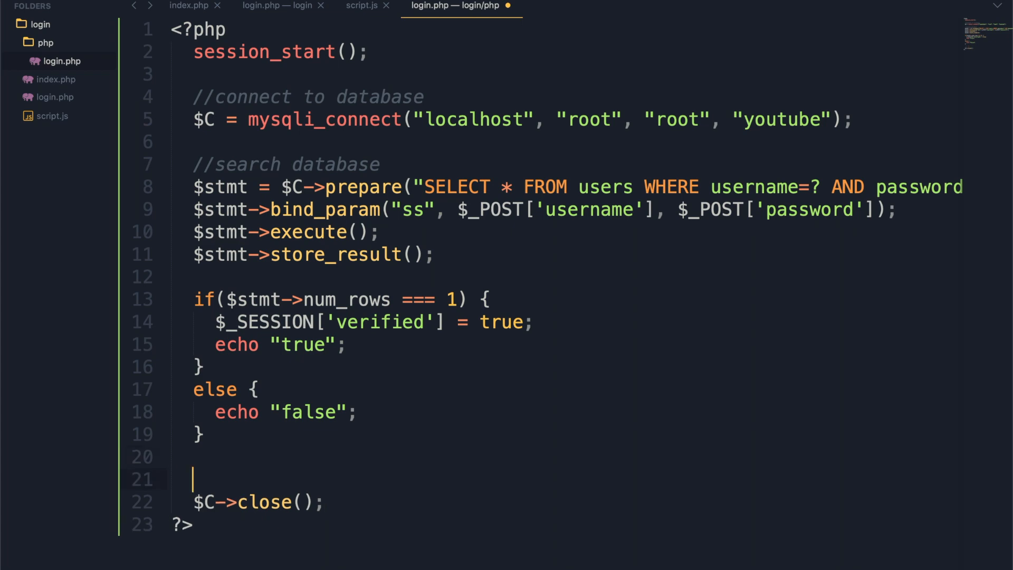
pyautogui.write('$stmt->close();')
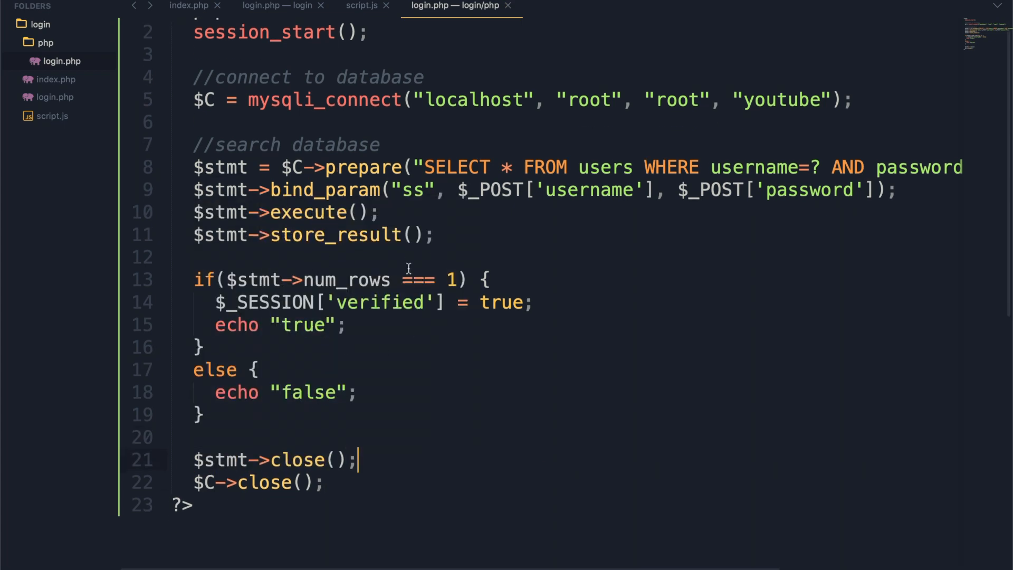
pyautogui.moveTo(371, 58)
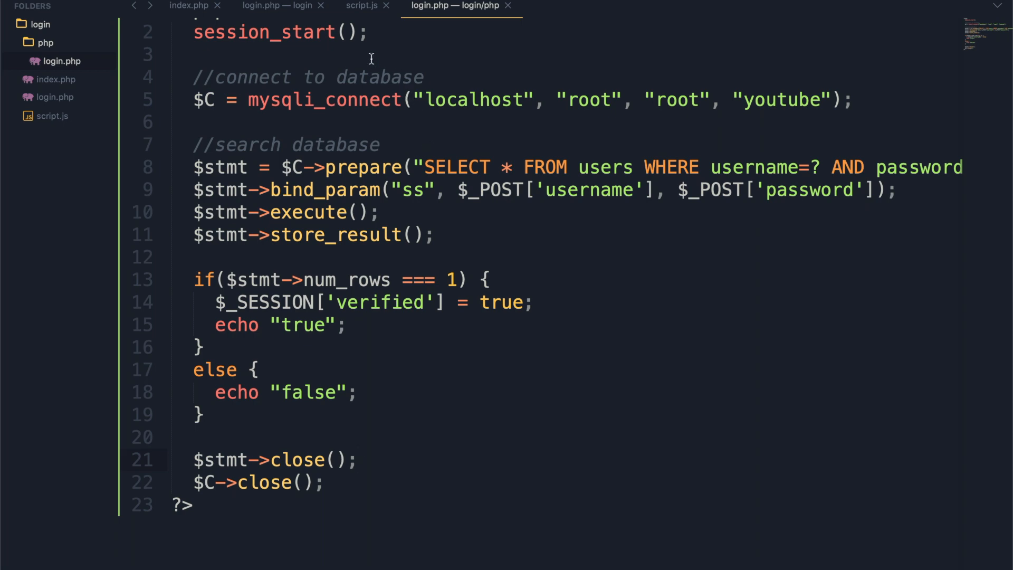
pyautogui.click(361, 5)
pyautogui.write('window')
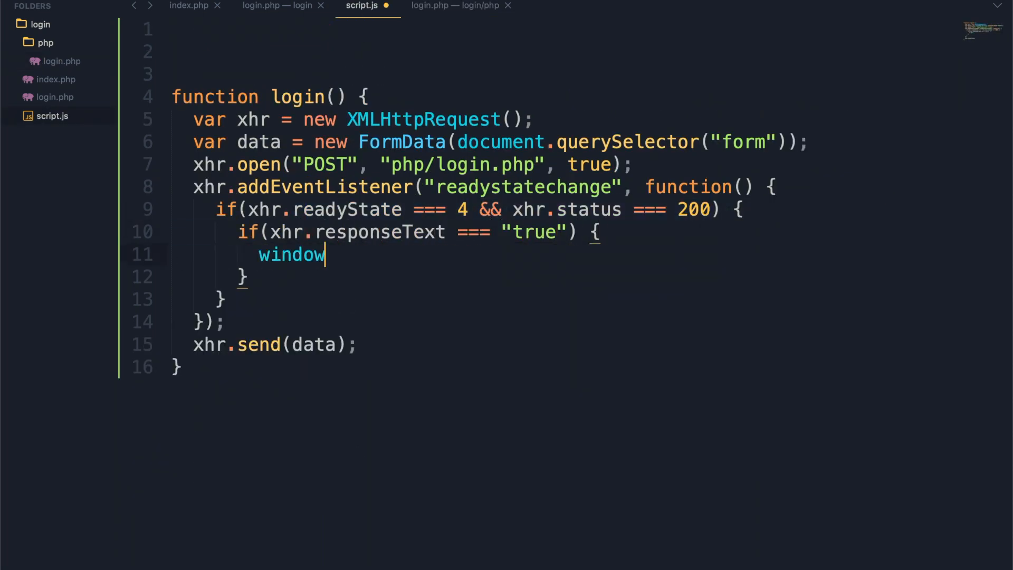
# Redirect to index.php on a true response, else alert "Incorrect username or password"
pyautogui.write('.location = "index.php";')
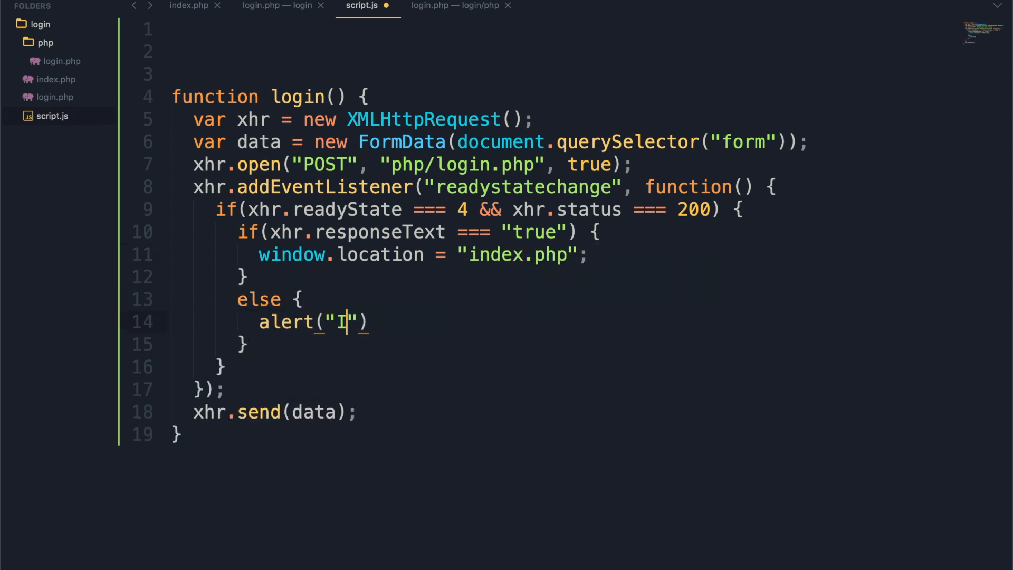
pyautogui.write('ncorrect username or password");')
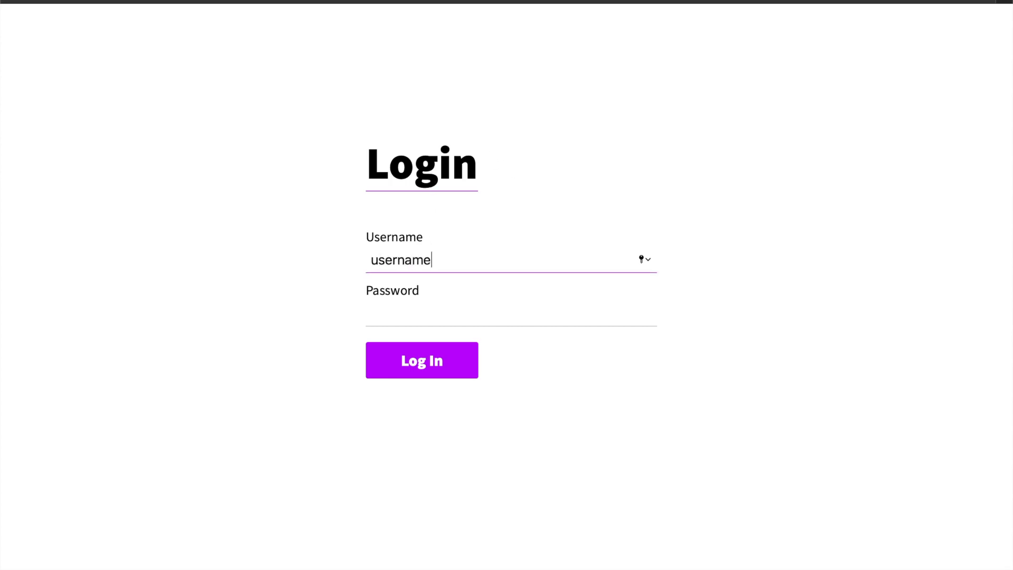
pyautogui.write('password')
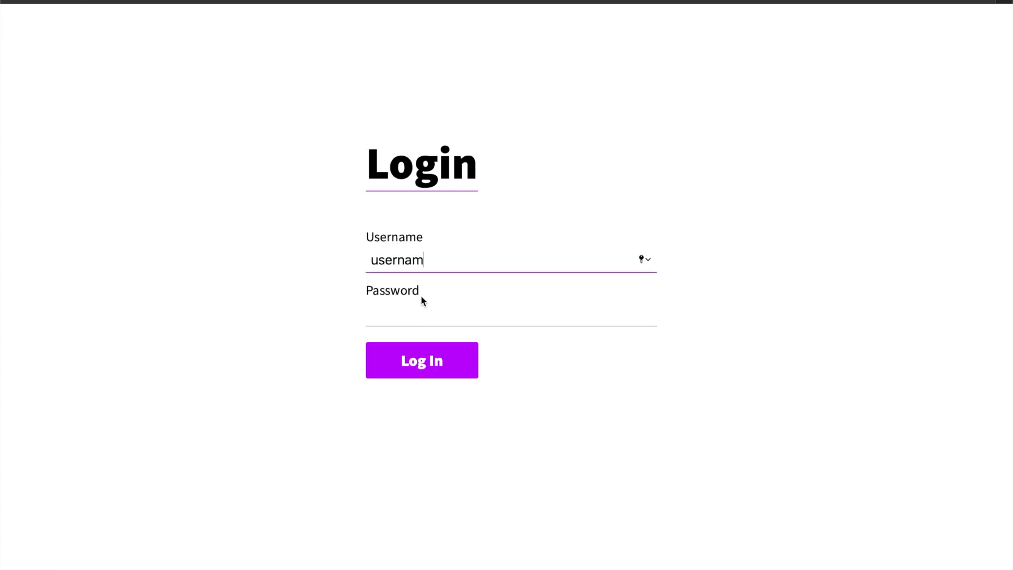
pyautogui.click(421, 360)
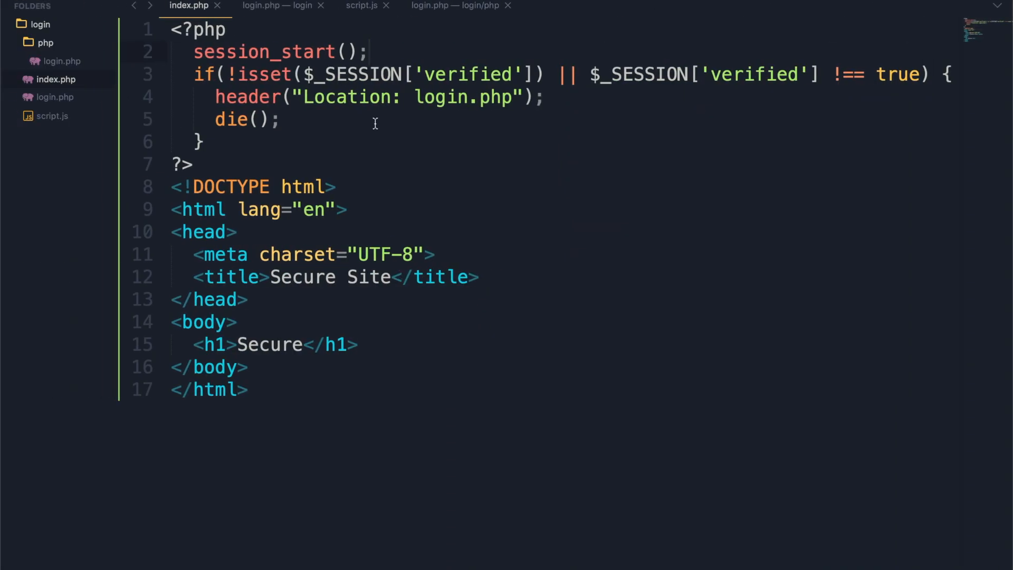
pyautogui.moveTo(363, 337)
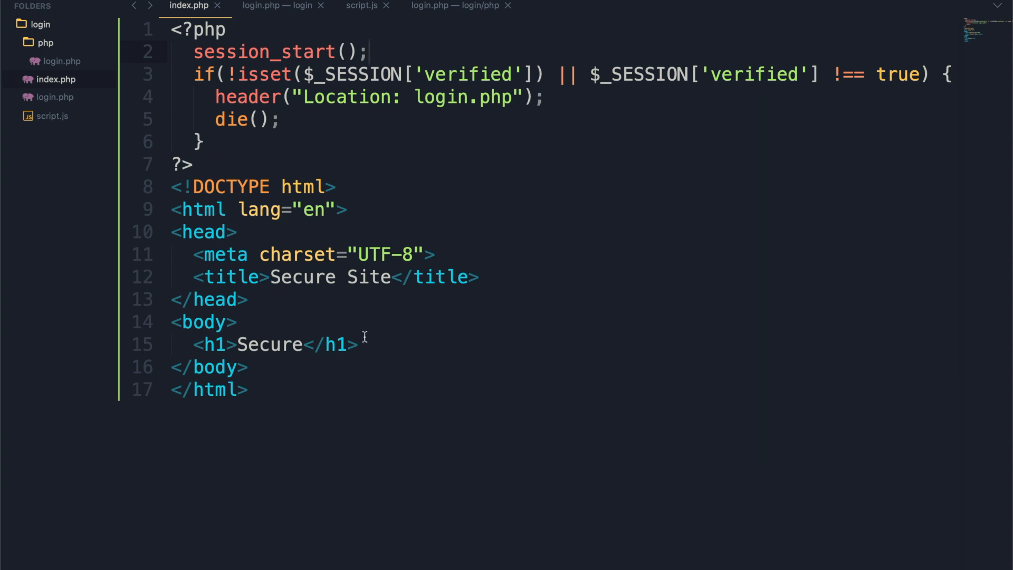
# Add a Logout btn div calling logout() and a script.js link to index.php
pyautogui.write('<div class')
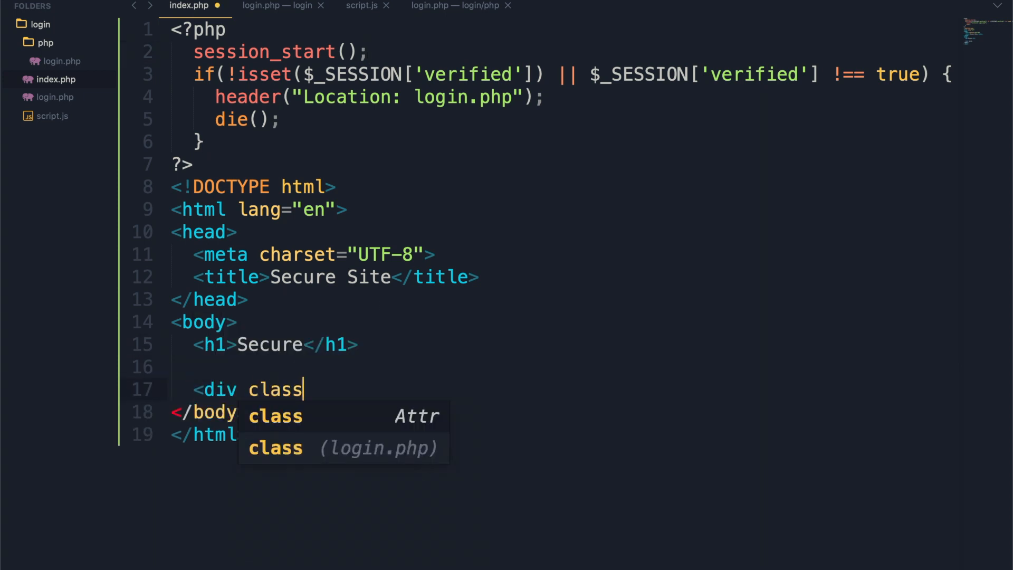
pyautogui.write('="btn">Logout</div>')
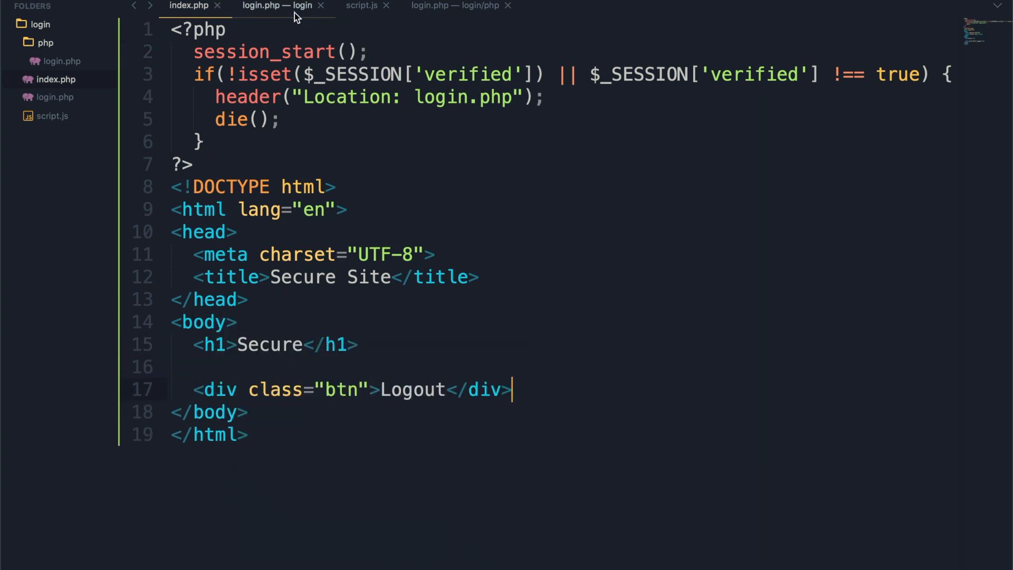
pyautogui.write('<script>')
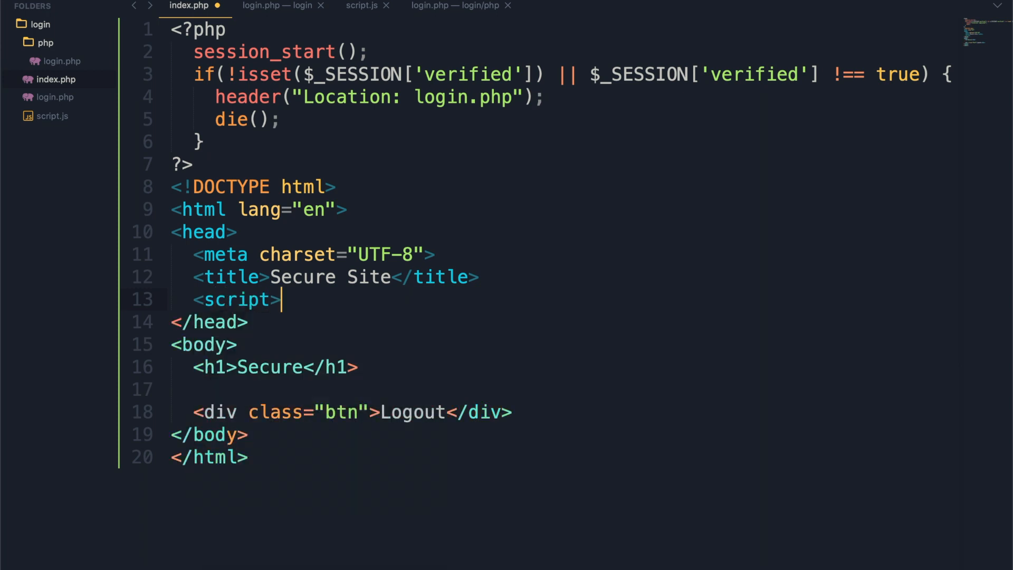
pyautogui.write('src="script.js"></script>')
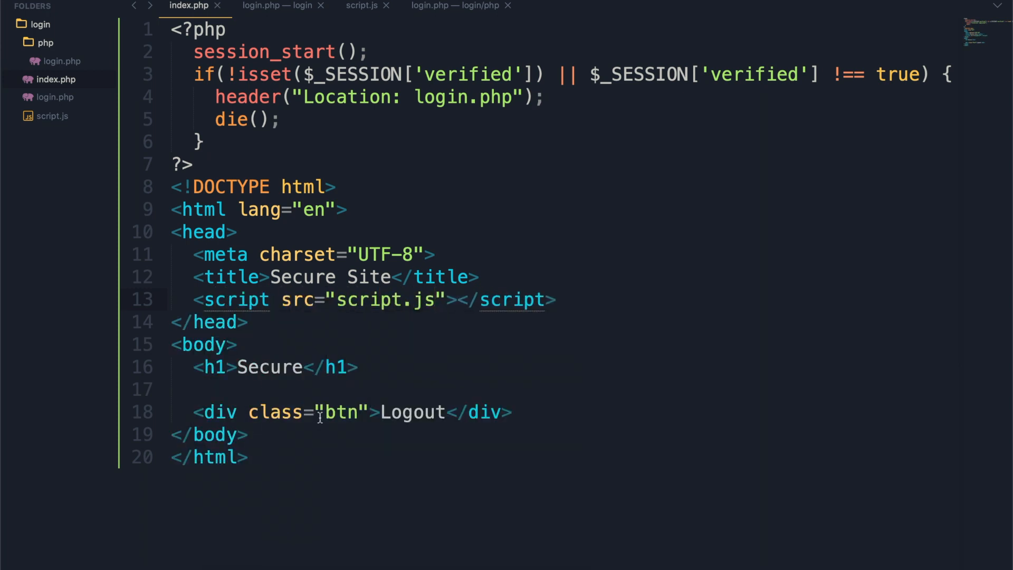
pyautogui.write('onclick="logout();"')
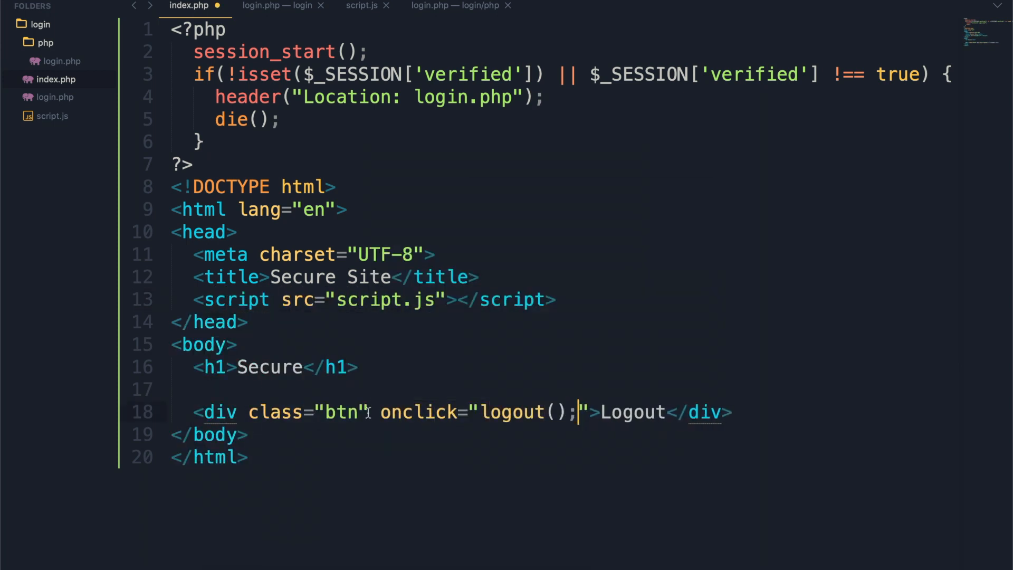
pyautogui.click(362, 5)
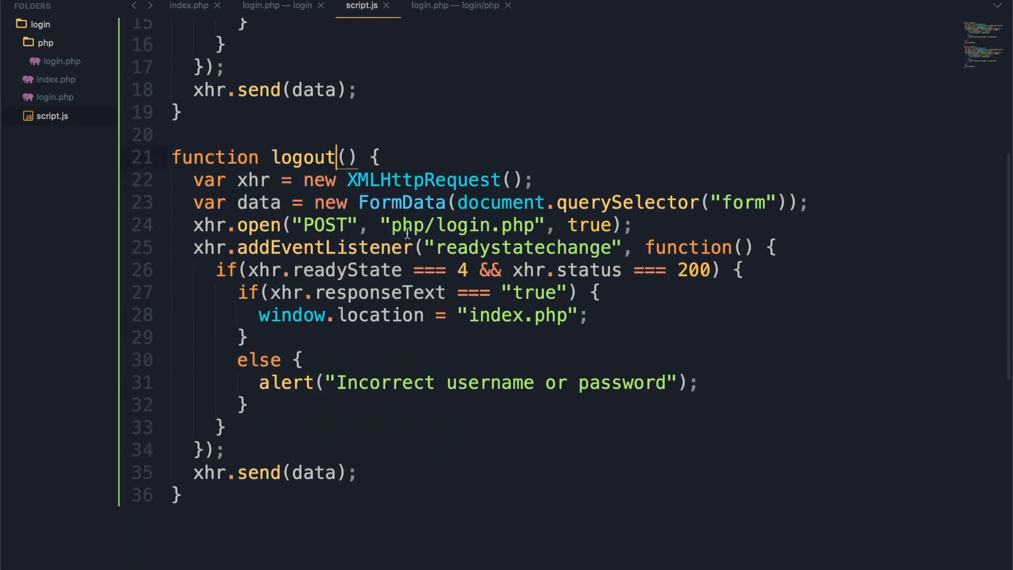
# Finish the logout() redirect edit and start a new file in the php folder
pyautogui.press('Backspace')
pyautogui.write('out')
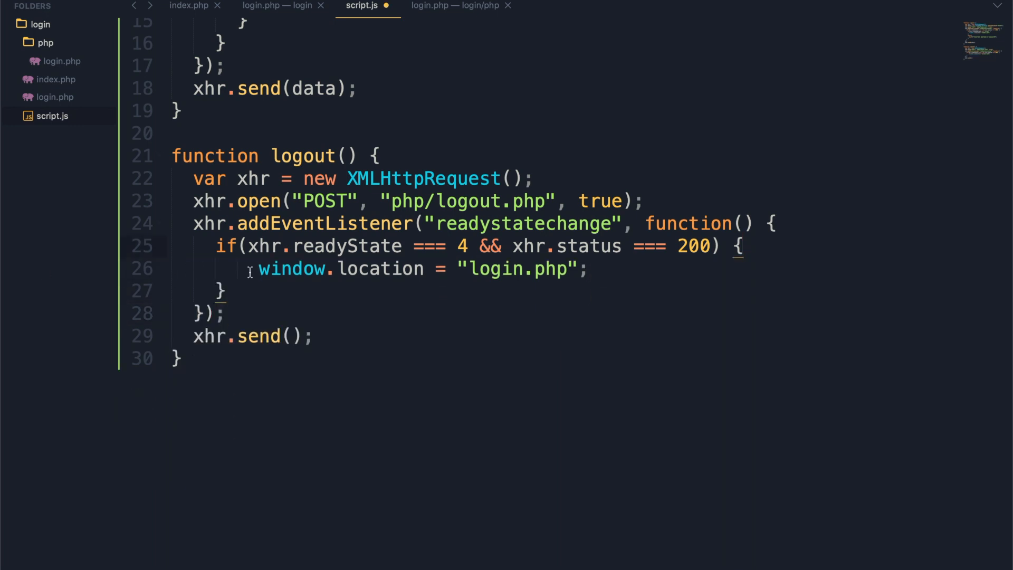
pyautogui.rightClick(46, 43)
pyautogui.write('logout.ph')
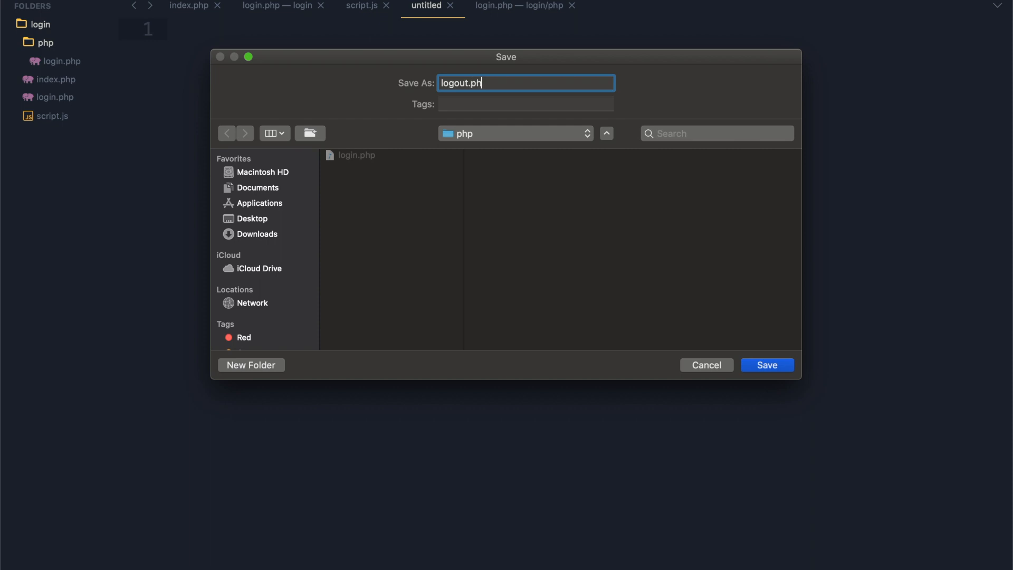
# Save the new file as logout.php and begin it with session_start();
pyautogui.click(766, 364)
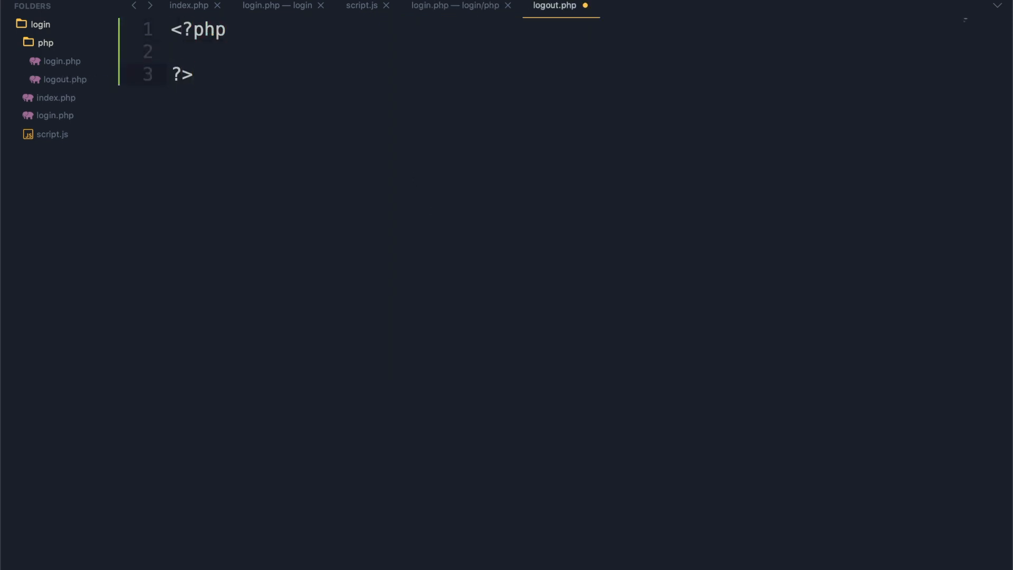
pyautogui.write('session_start();')
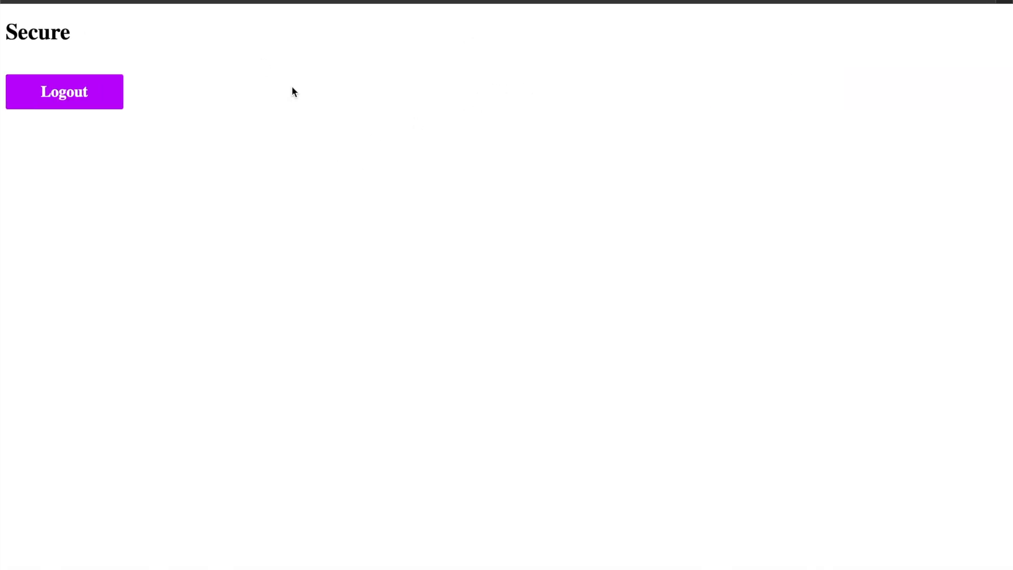
pyautogui.moveTo(89, 96)
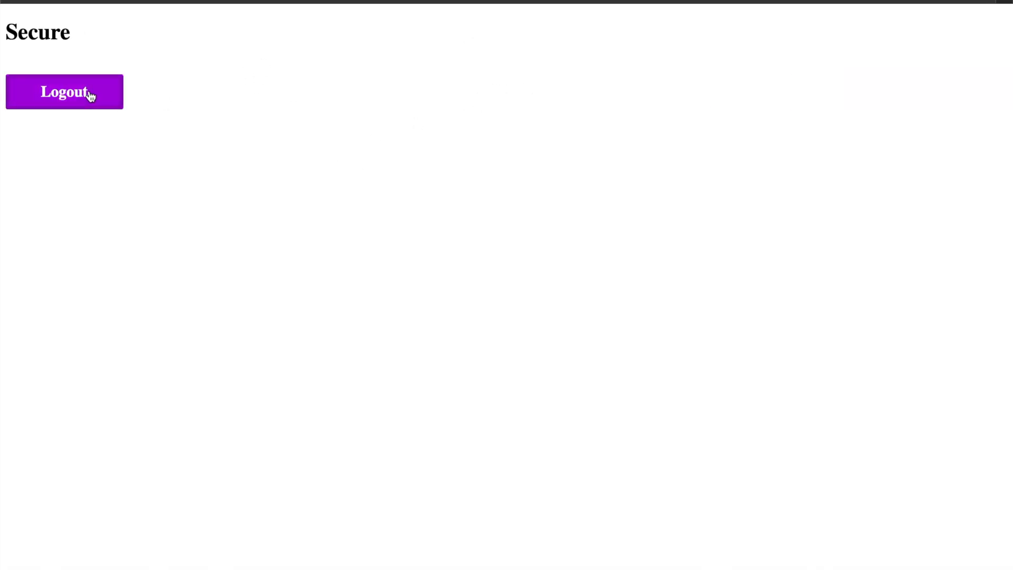
# Log out from the Secure page, return to it, and log out again to retest
pyautogui.click(64, 91)
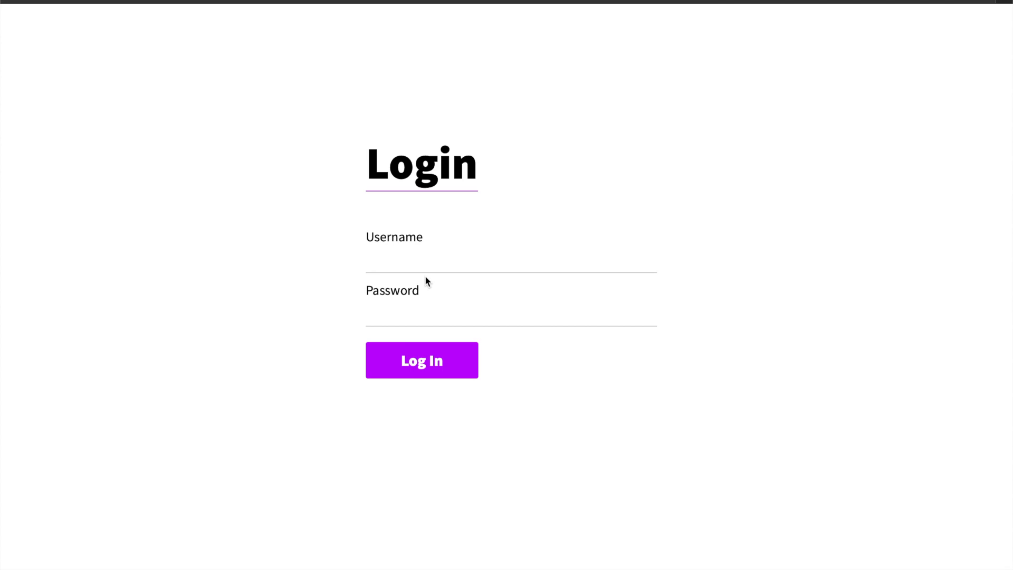
pyautogui.click(421, 360)
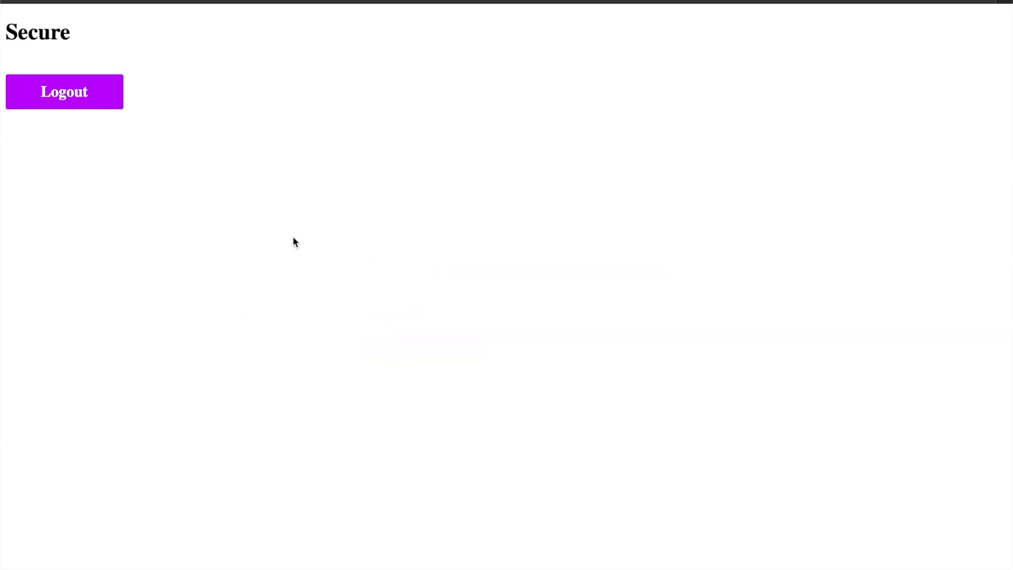
pyautogui.click(64, 91)
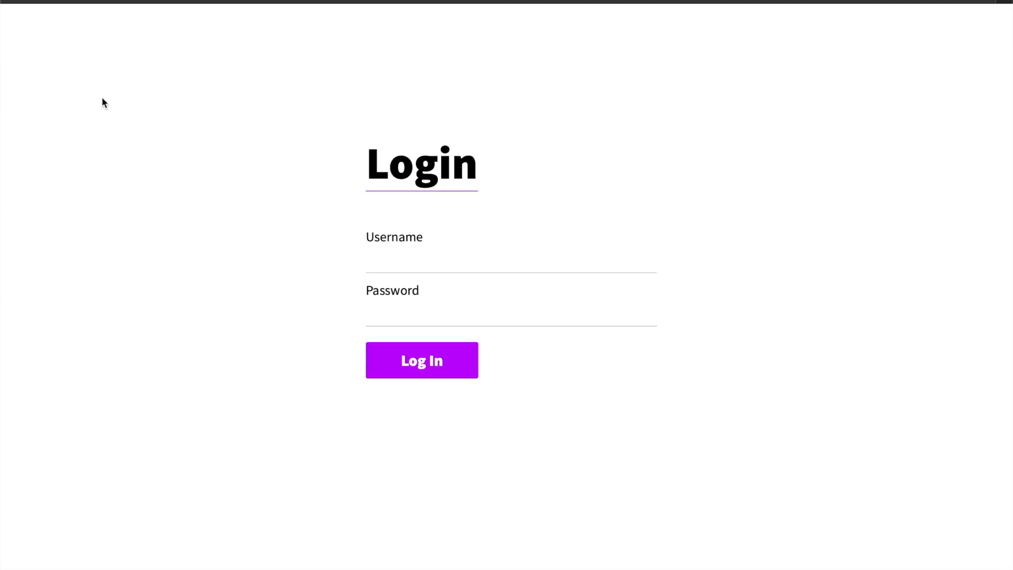
pyautogui.moveTo(573, 237)
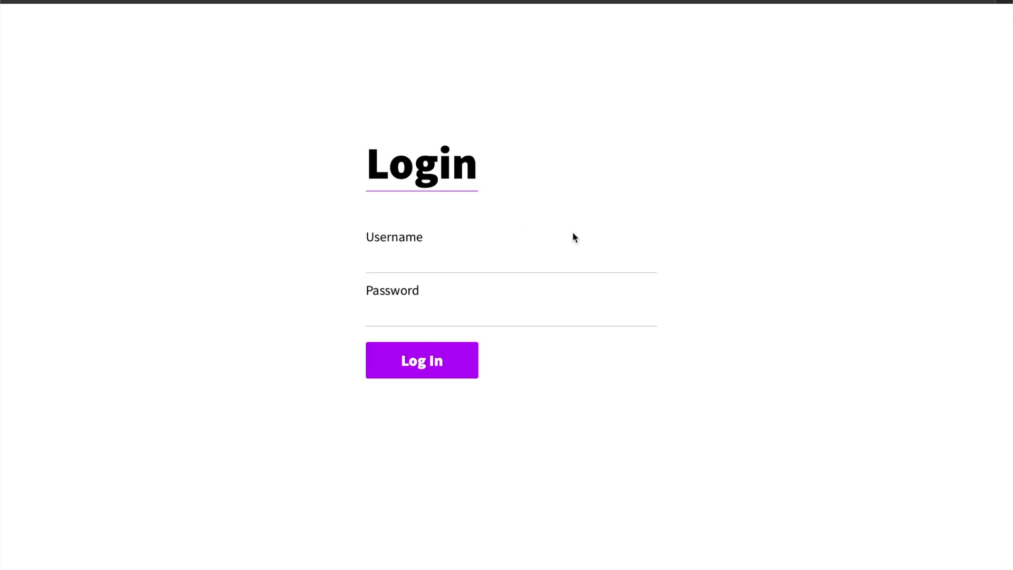